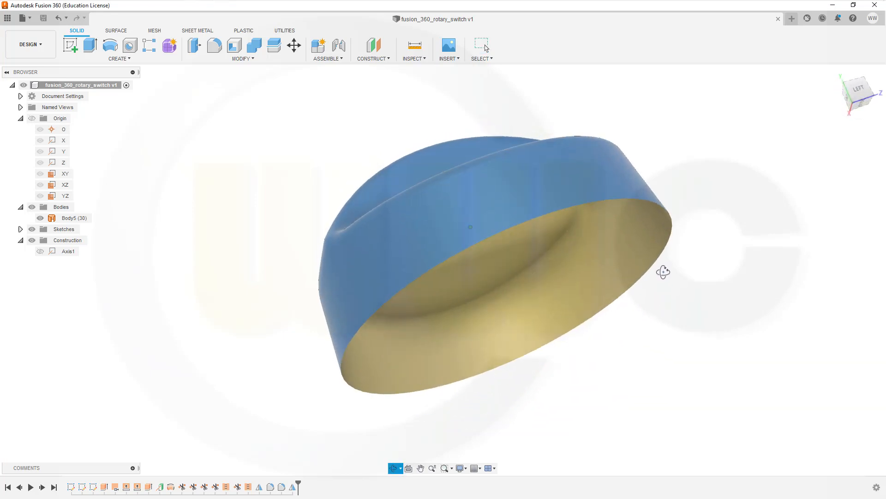
Orbit the knob to inspect its open underside, top and grip ridge
drag(664, 271, 678, 331)
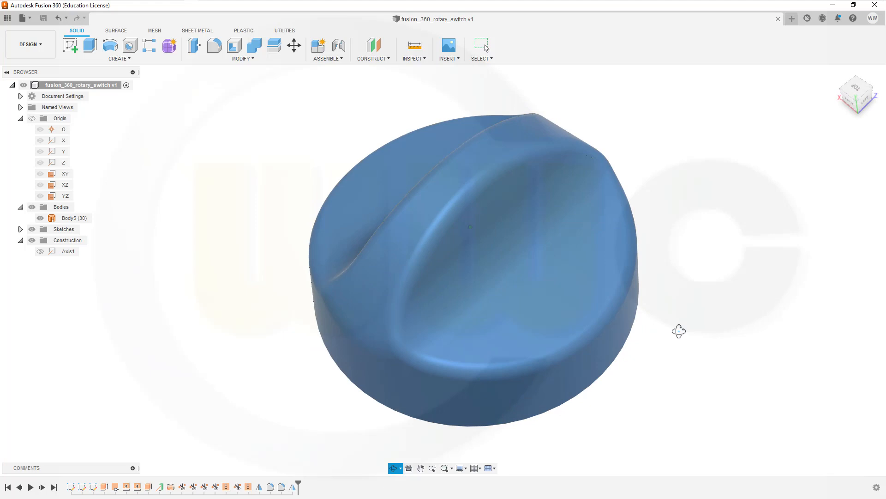
drag(678, 330, 711, 310)
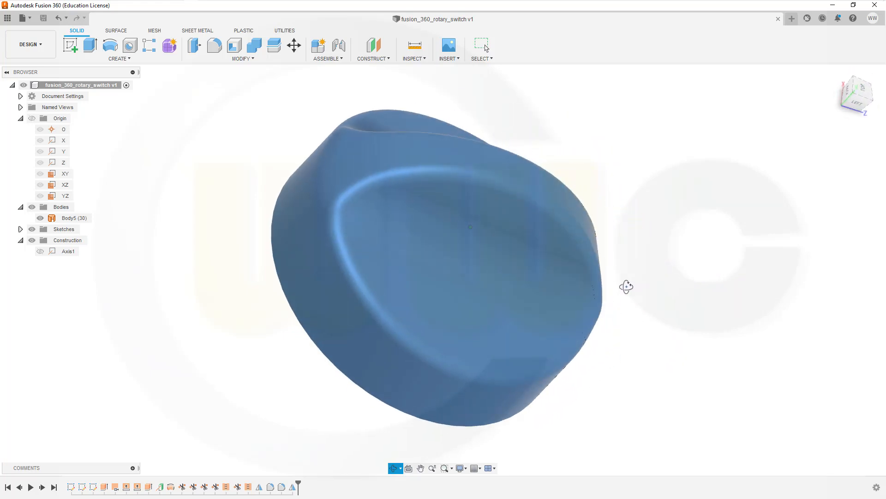
drag(626, 287, 549, 268)
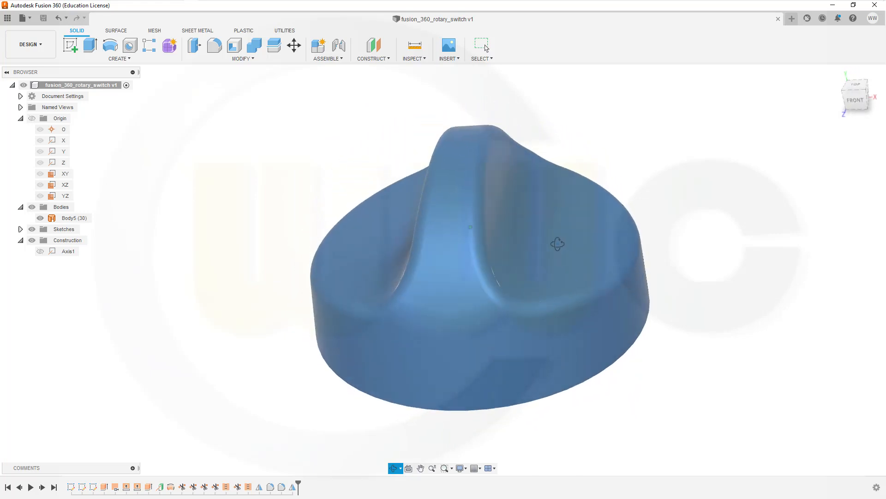
drag(556, 244, 667, 229)
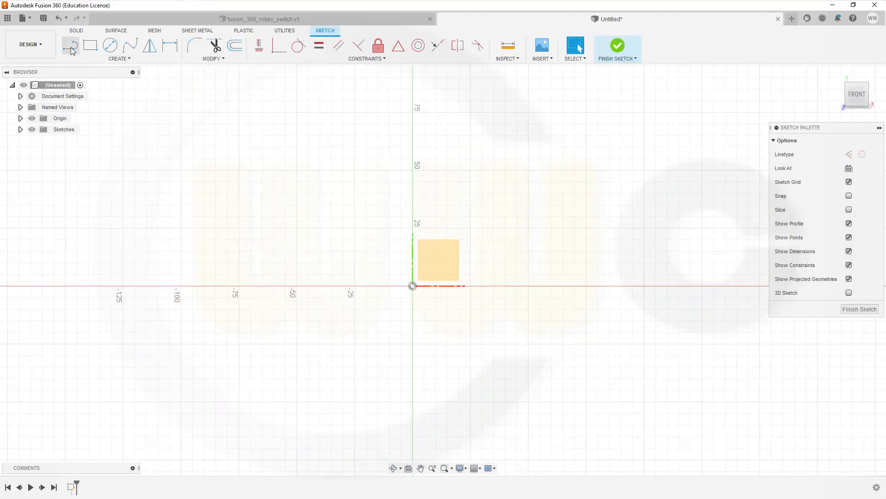
Draw a 50 mm line in the sketch and finish it
click(70, 45)
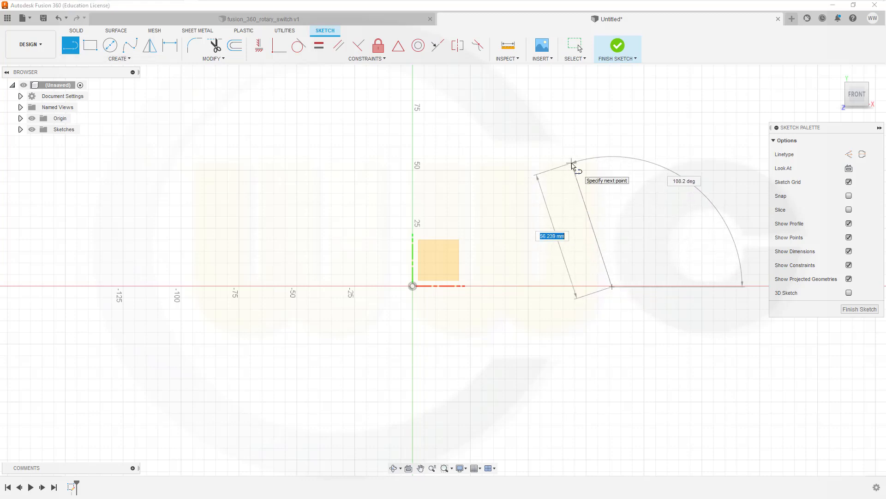
text(50)
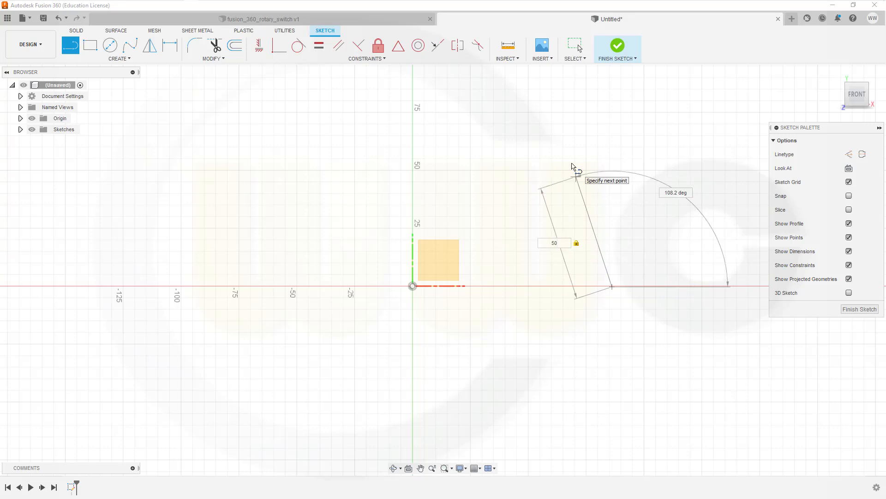
click(676, 192)
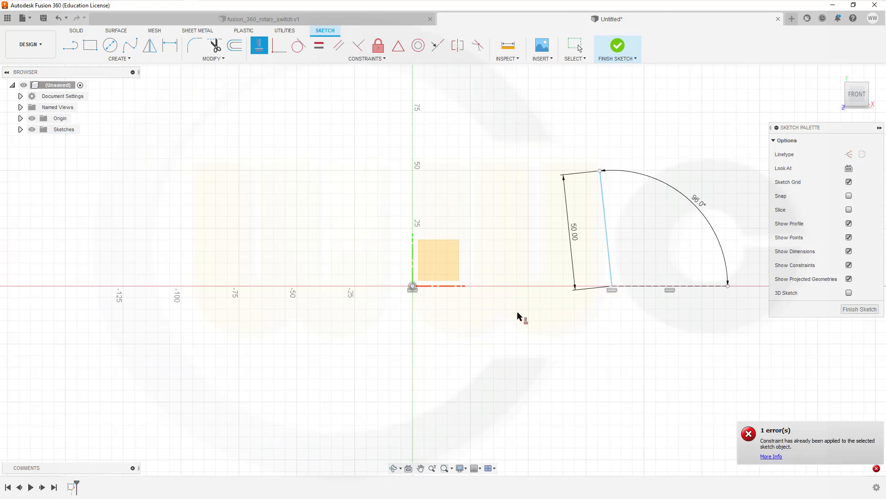
mouse_move(578, 268)
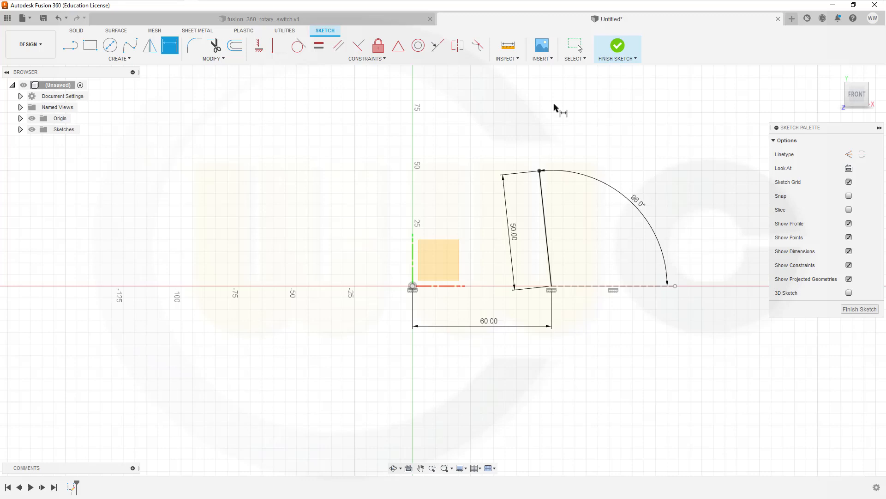
click(618, 46)
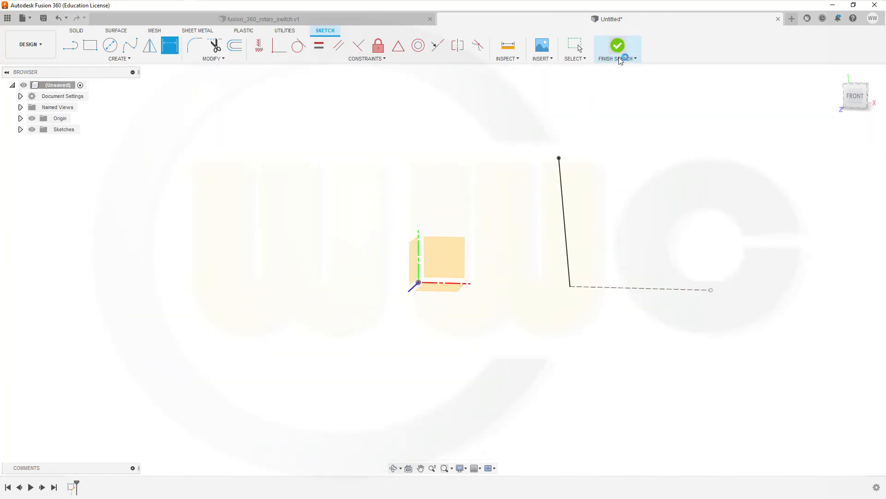
Sketch a 70° R20 arc on the Front plane, dimensioned 30 mm right and 50 mm up
click(617, 45)
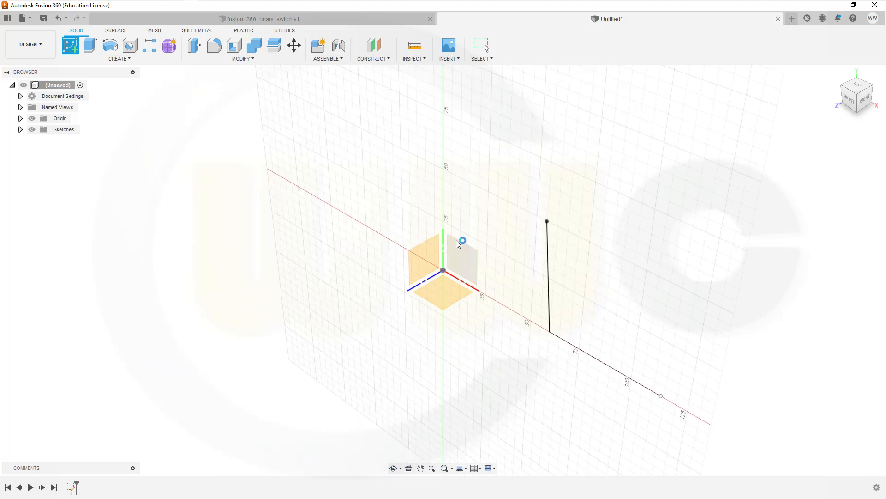
click(464, 255)
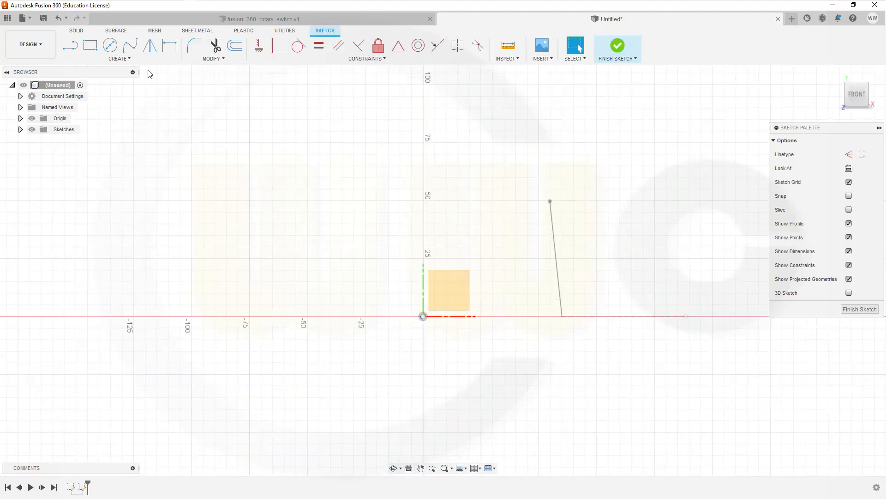
click(118, 58)
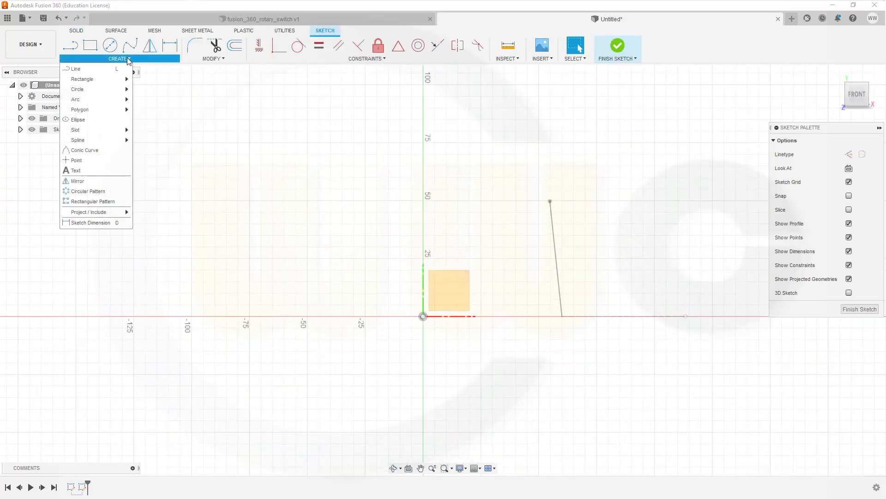
mouse_move(90, 99)
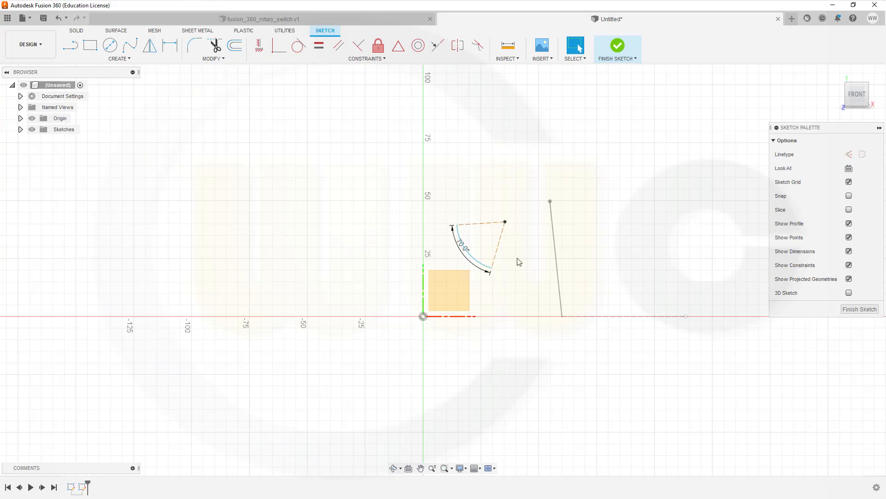
mouse_move(352, 166)
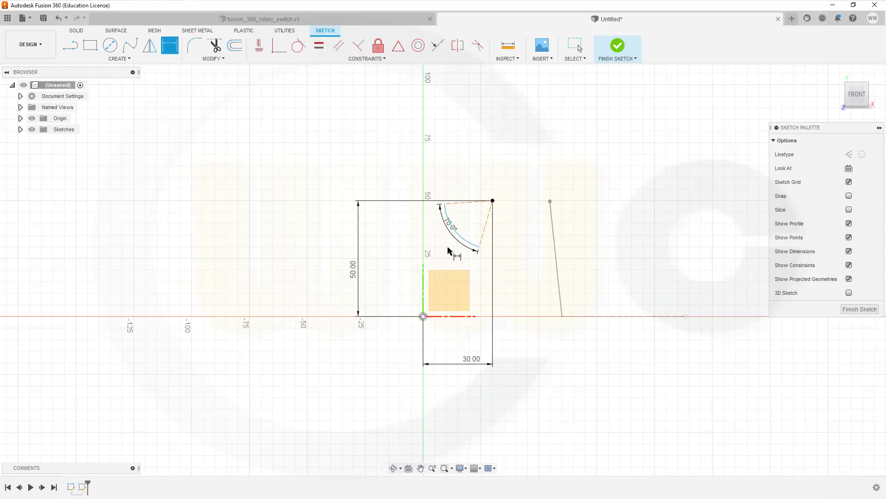
click(459, 237)
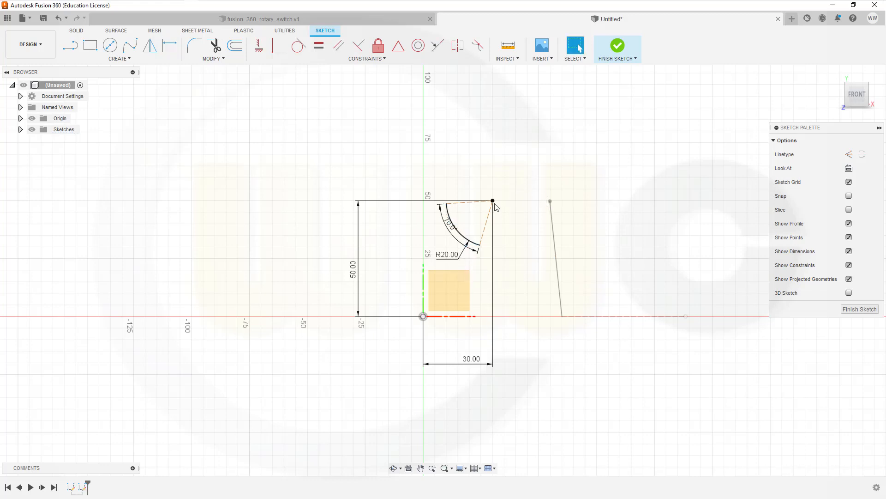
mouse_move(240, 74)
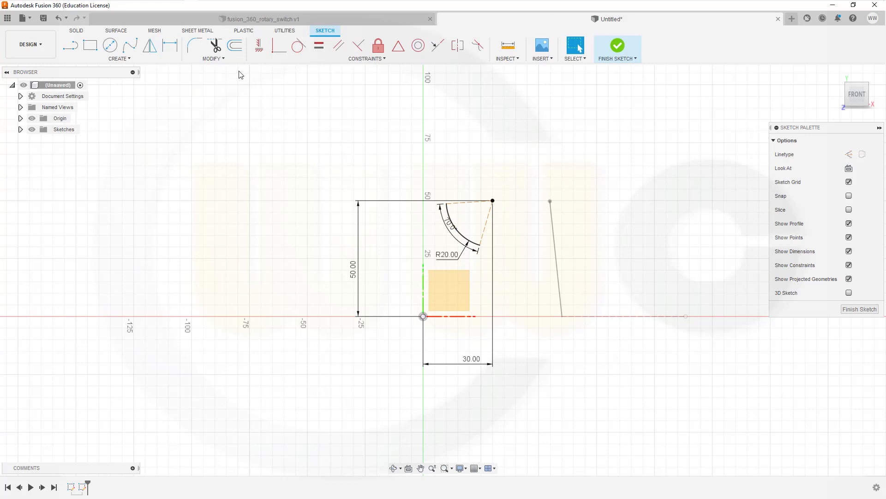
click(170, 46)
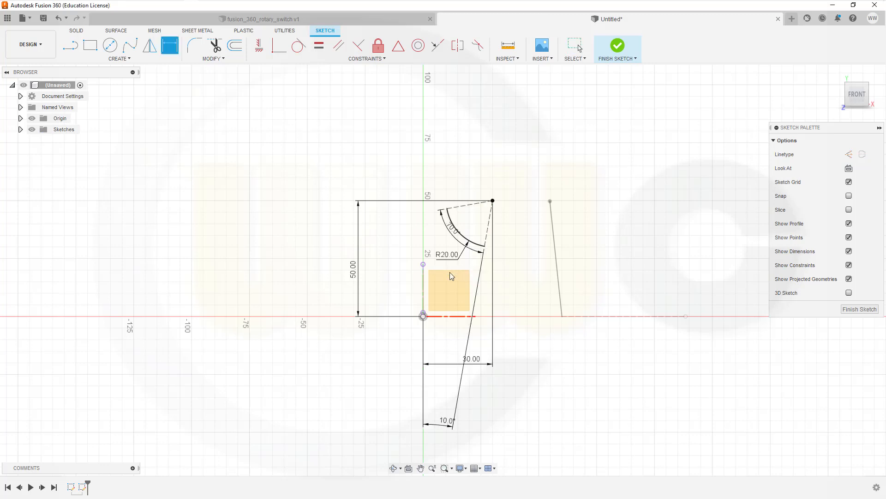
mouse_move(624, 47)
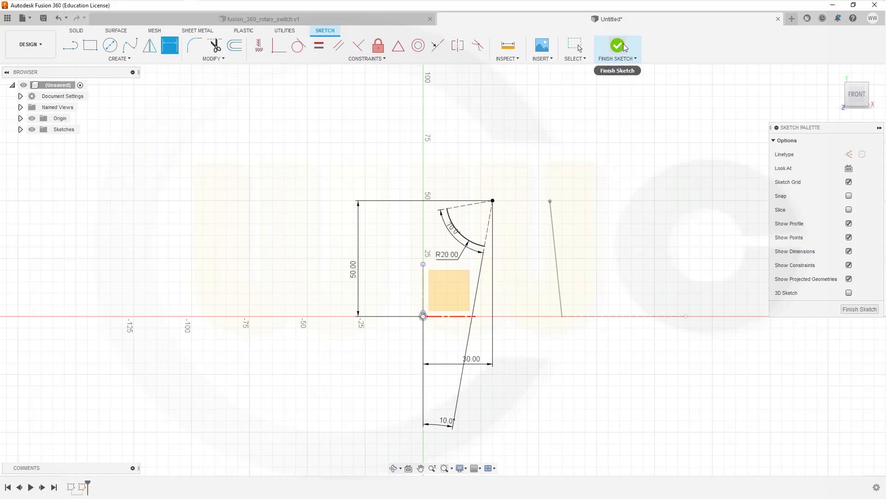
click(617, 45)
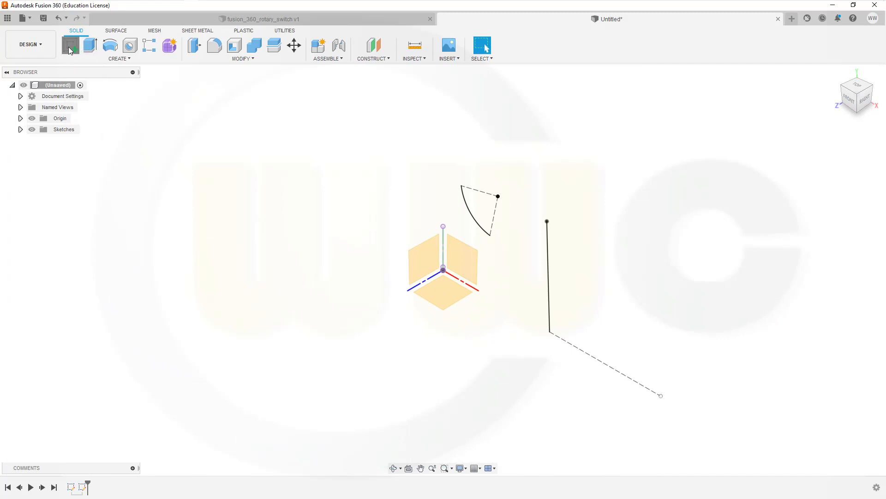
Draw an R64 arc and constrain its ends onto the horizontal and vertical axes
click(70, 46)
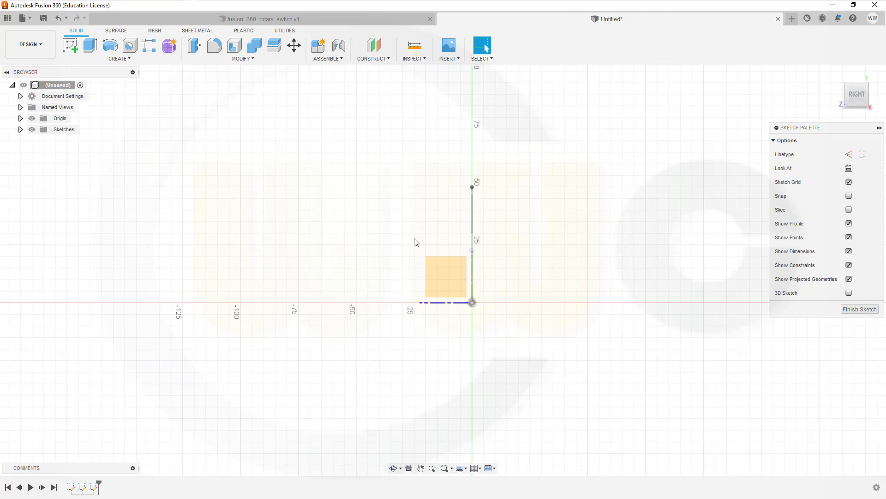
click(118, 58)
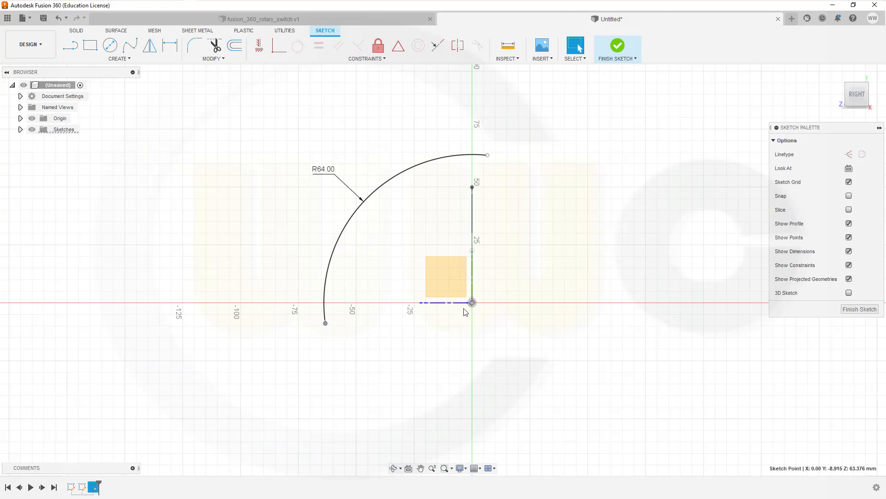
right_click(472, 303)
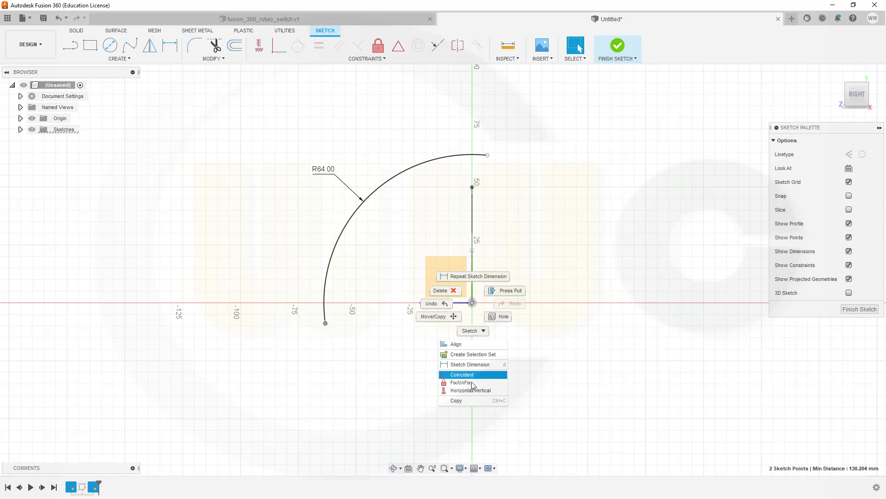
click(462, 375)
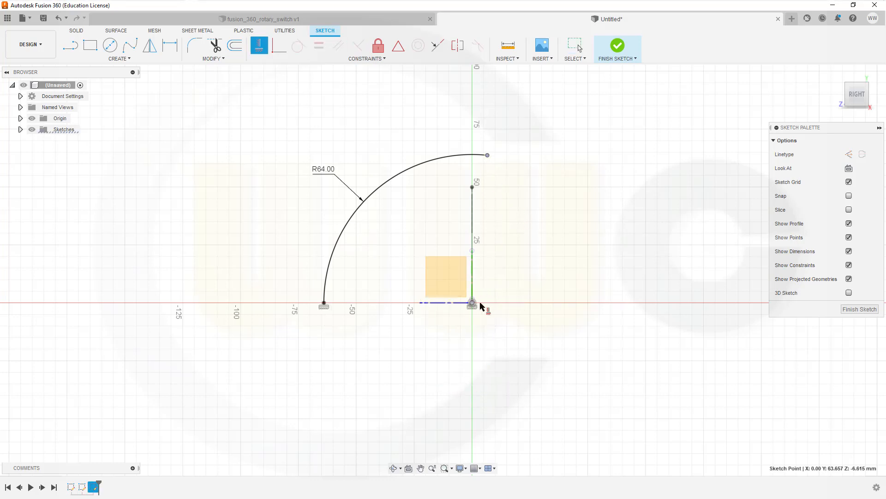
right_click(471, 304)
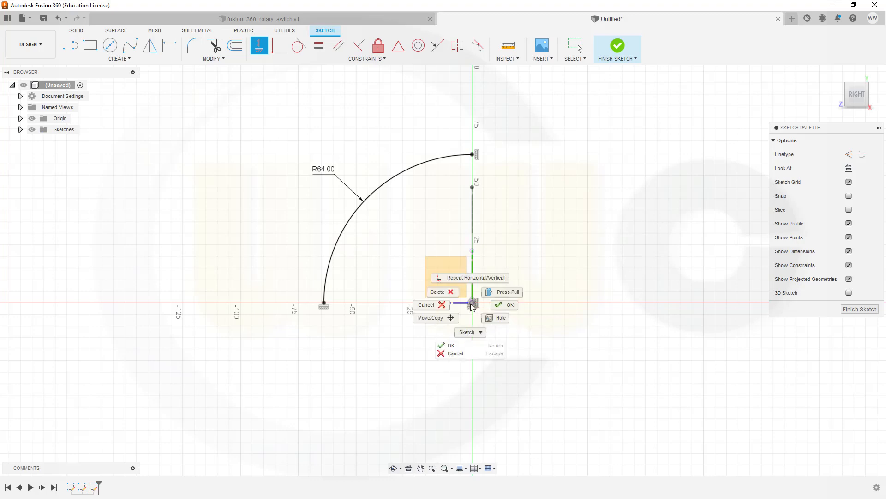
click(510, 305)
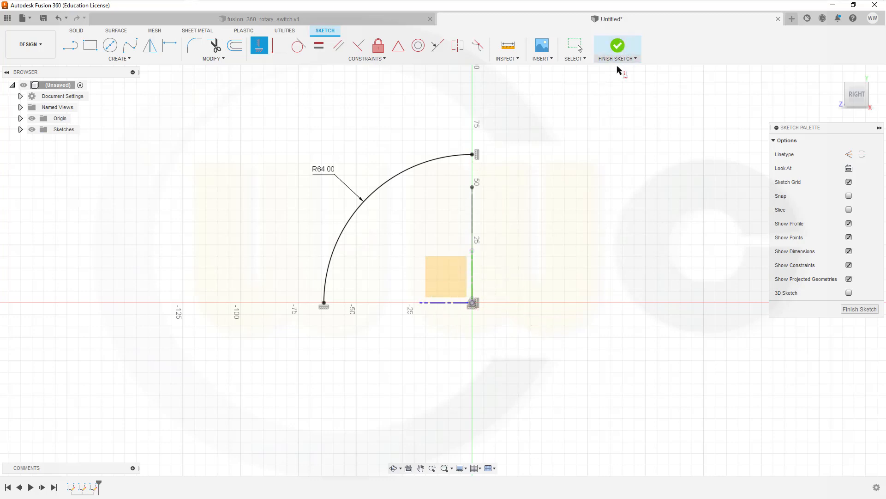
click(618, 45)
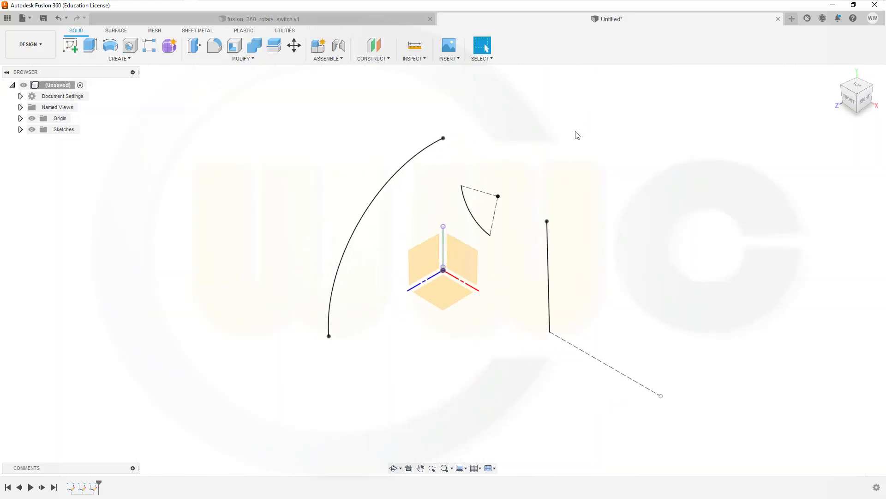
mouse_move(527, 146)
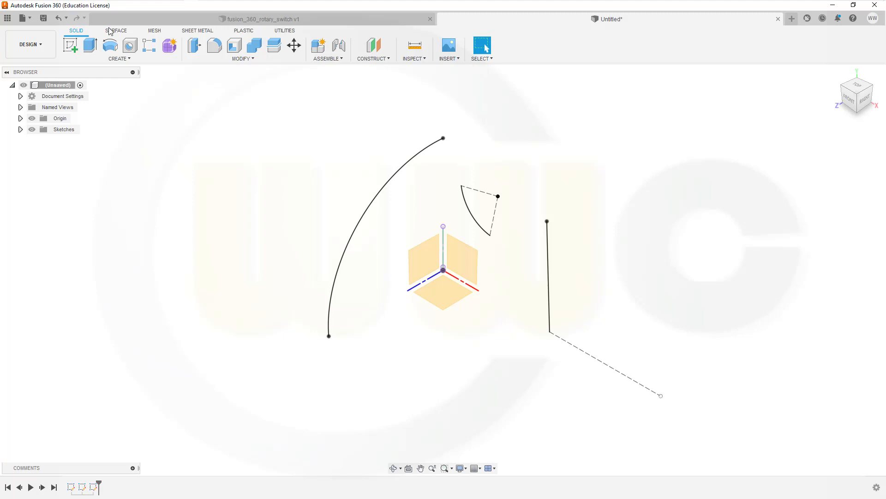
Extrude the arc profile 60 mm into a curved surface body
click(116, 31)
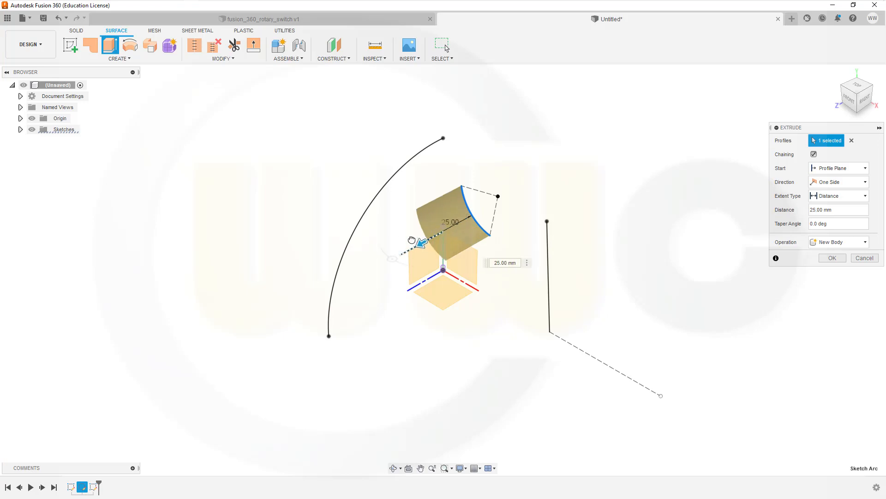
drag(419, 241, 359, 271)
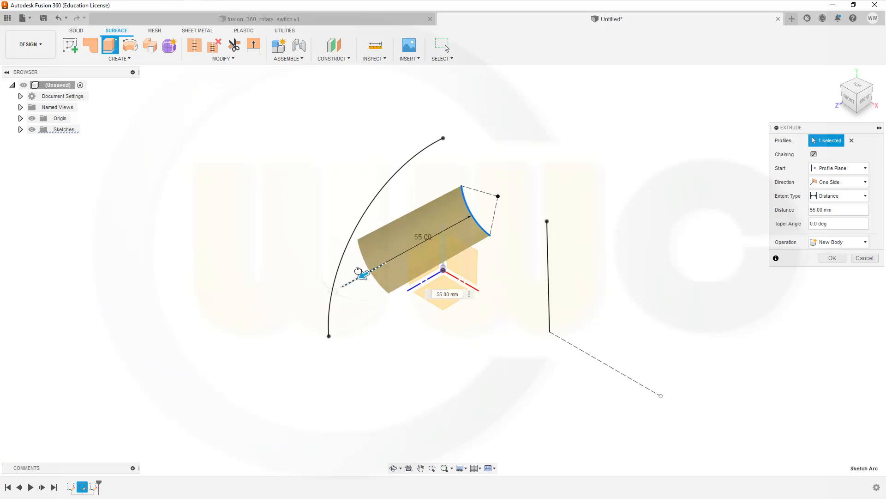
drag(368, 272, 353, 279)
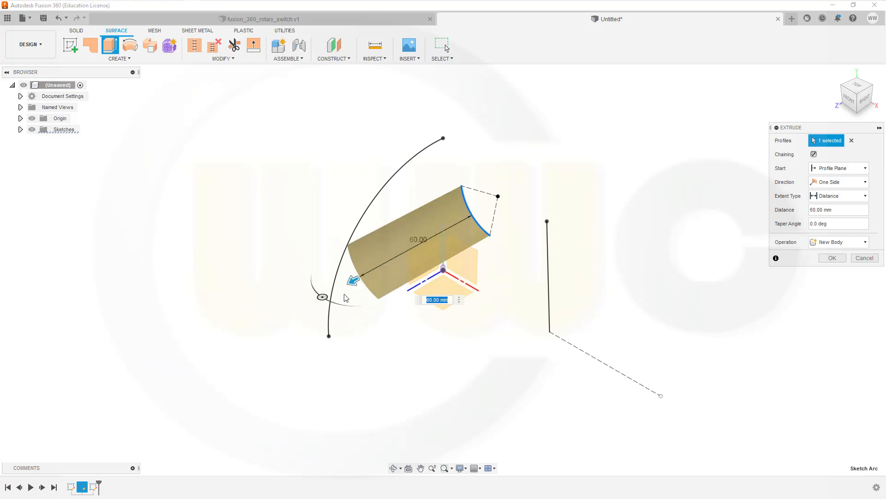
click(832, 257)
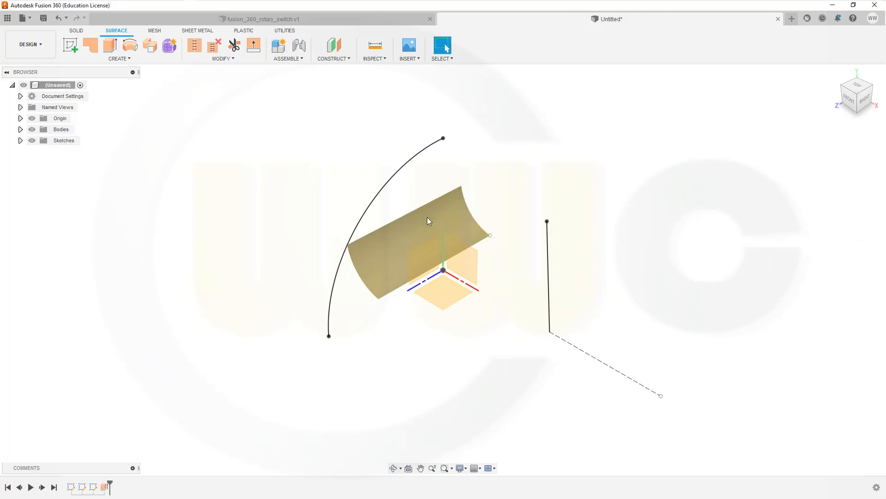
Reverse the normal direction of the new curved surface
click(223, 59)
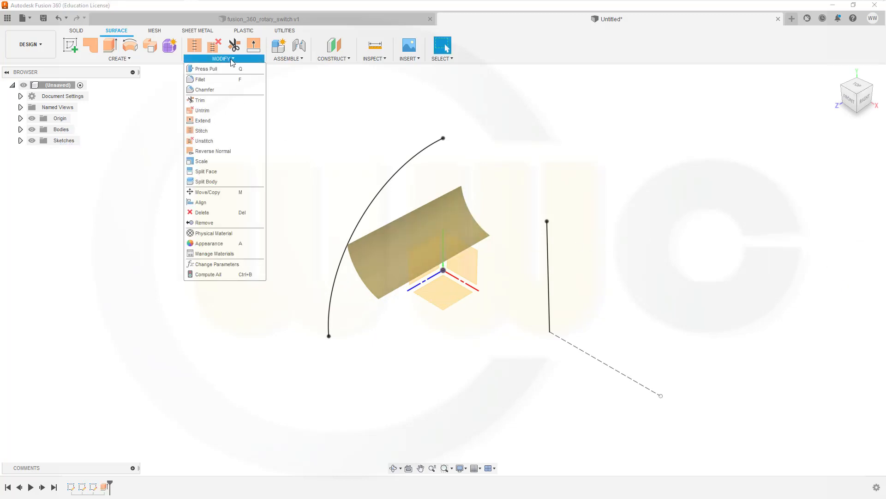
mouse_move(213, 151)
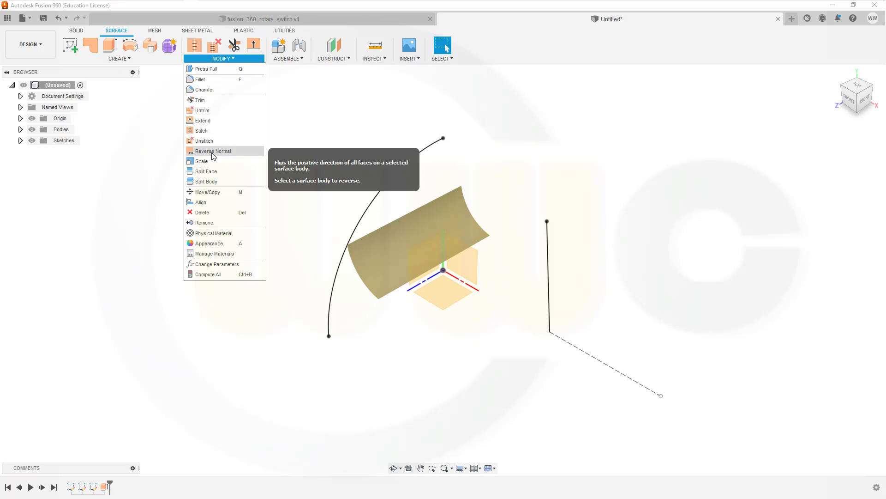
click(213, 151)
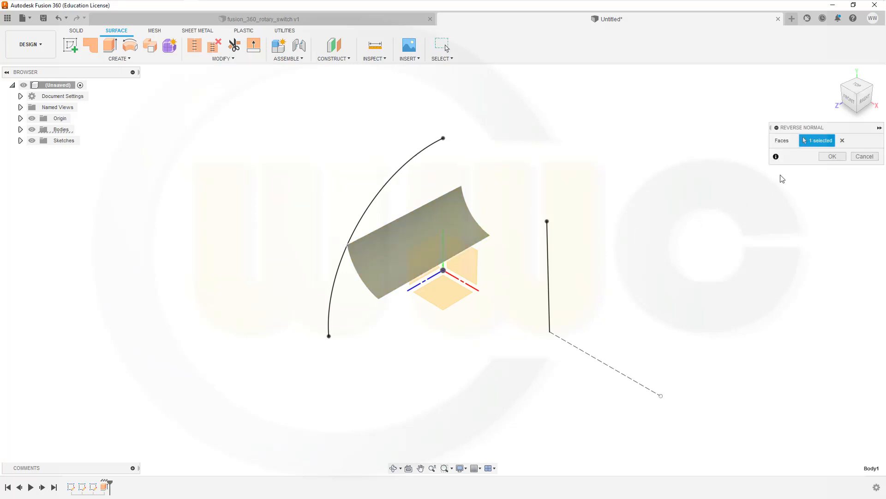
click(832, 156)
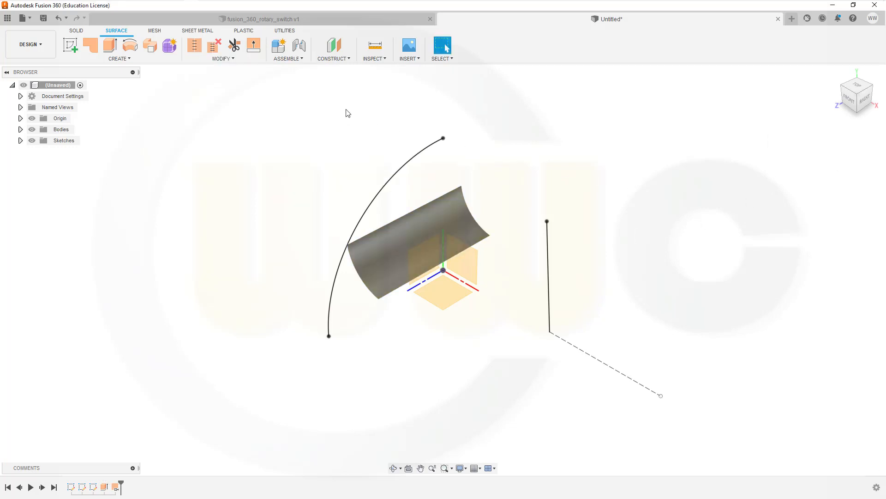
mouse_move(224, 79)
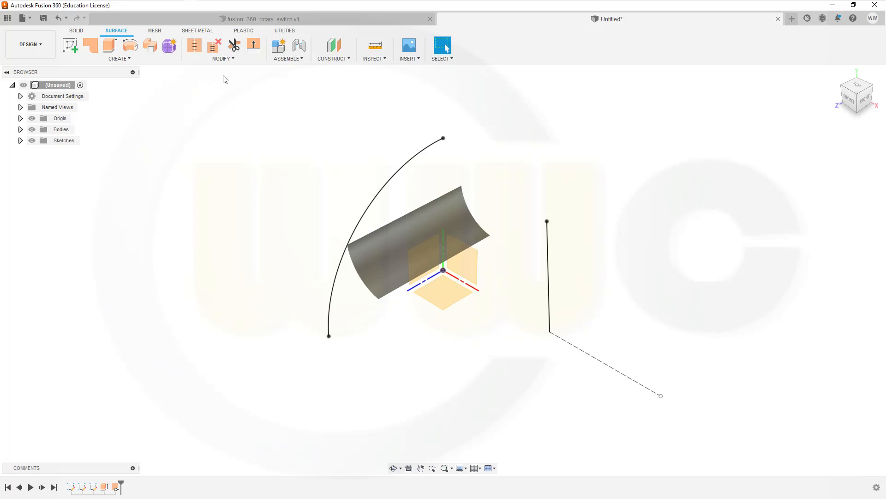
Extend the curved surface's lower edge tangentially by 40 mm
click(223, 58)
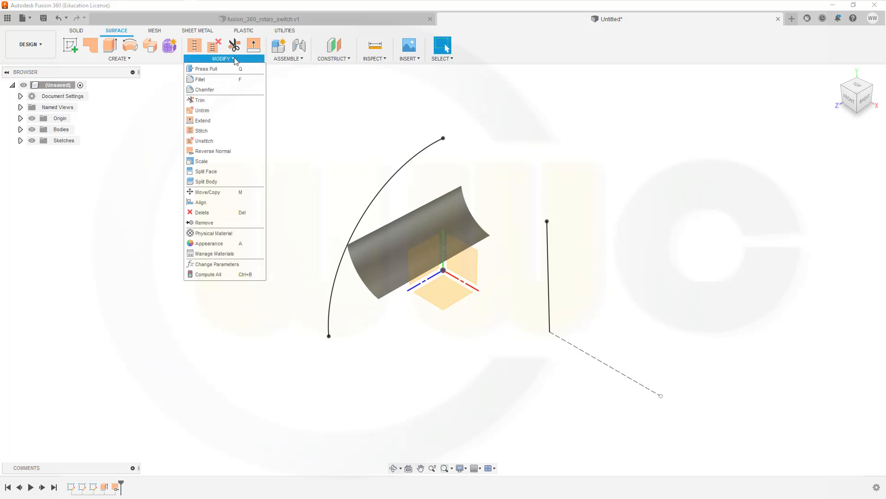
click(203, 120)
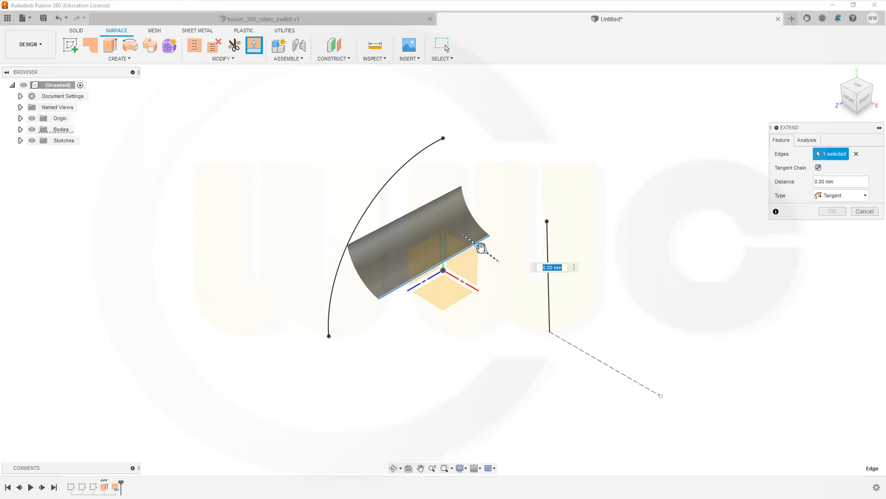
drag(479, 248, 526, 282)
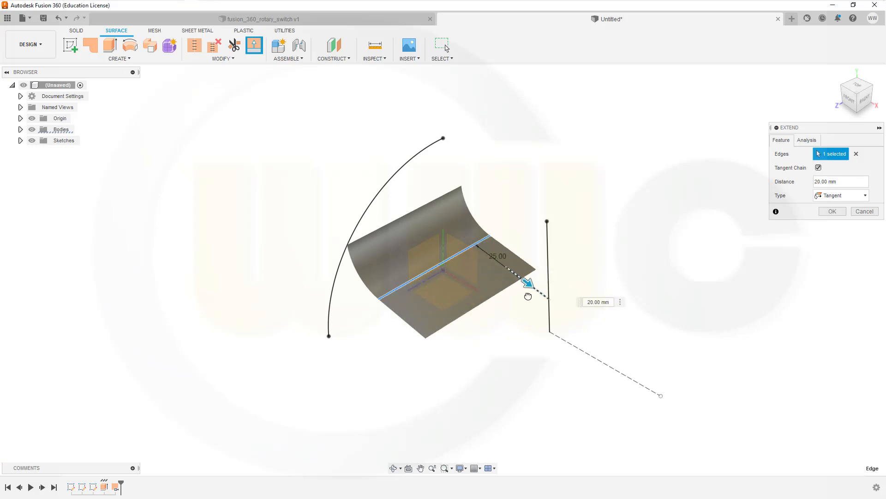
drag(527, 283, 547, 312)
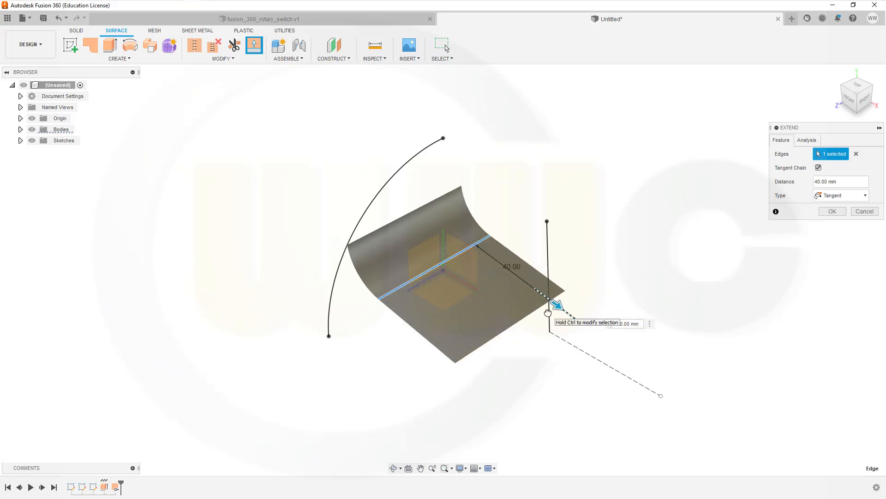
click(865, 211)
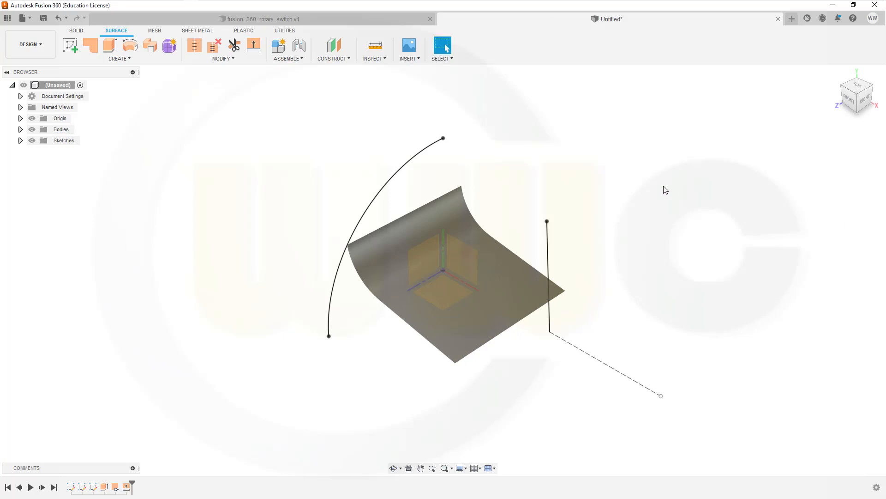
mouse_move(325, 85)
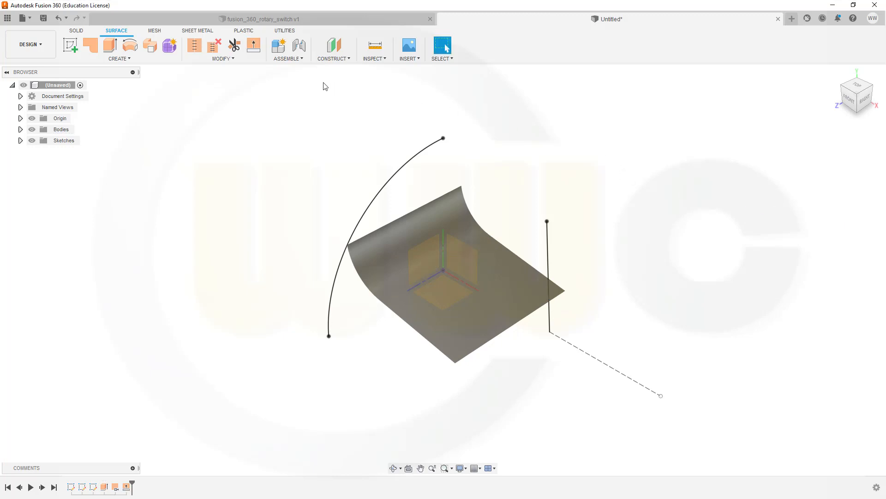
Extend the surface's upper edge upward by 40 mm
click(253, 45)
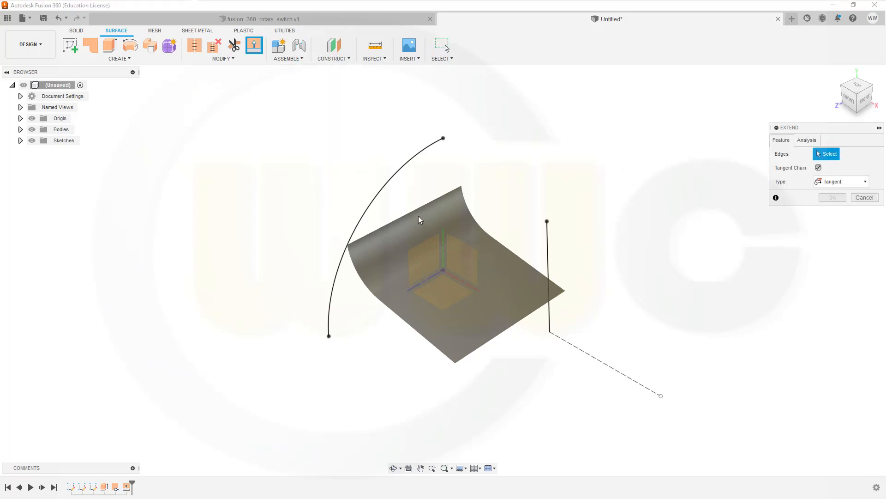
click(407, 197)
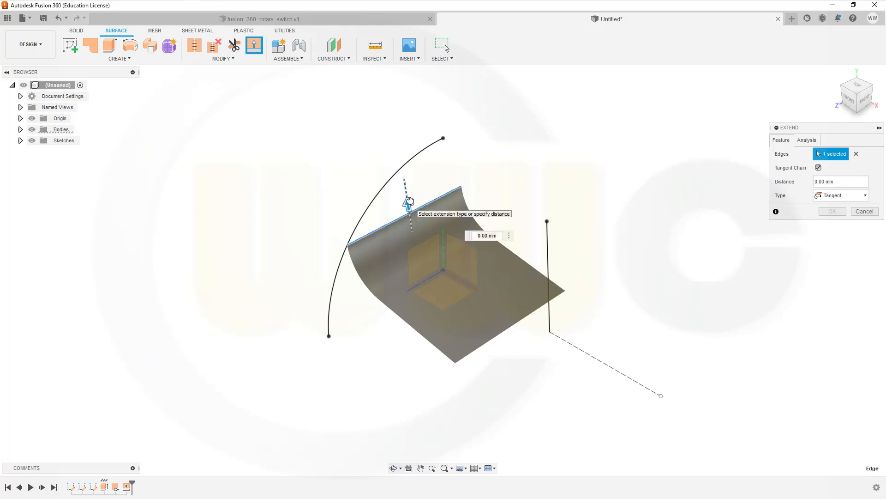
drag(410, 189, 398, 139)
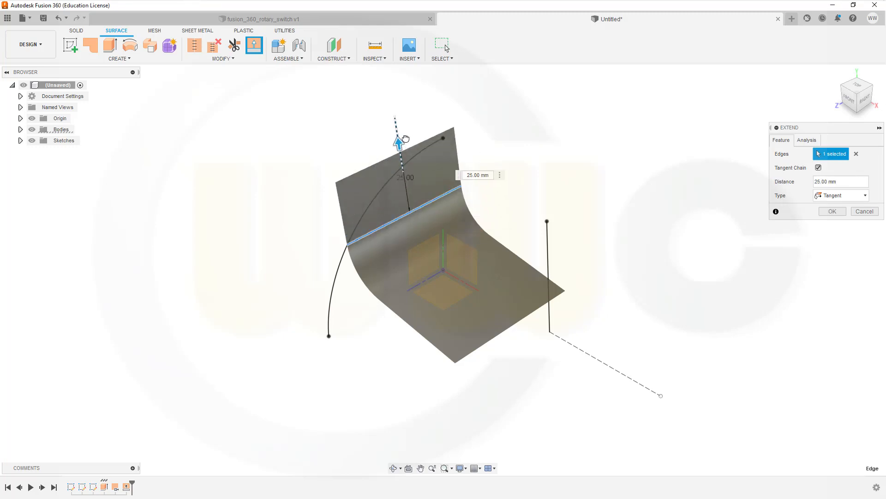
drag(399, 141, 396, 105)
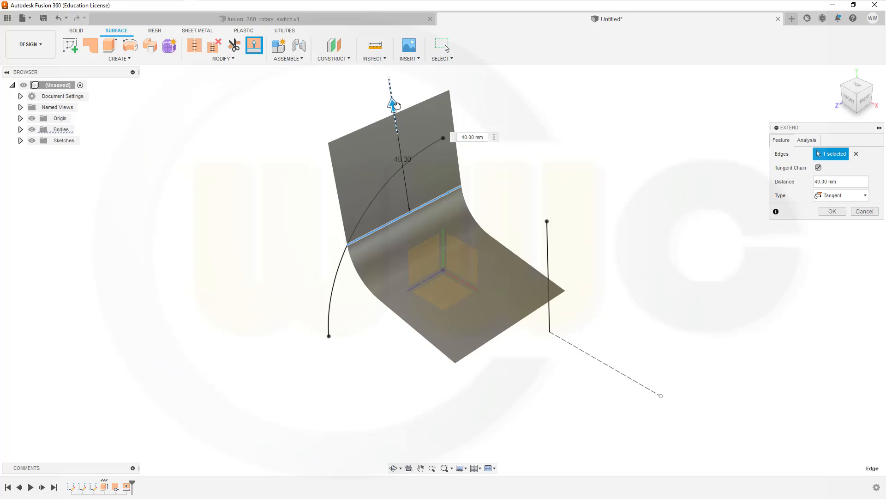
click(865, 210)
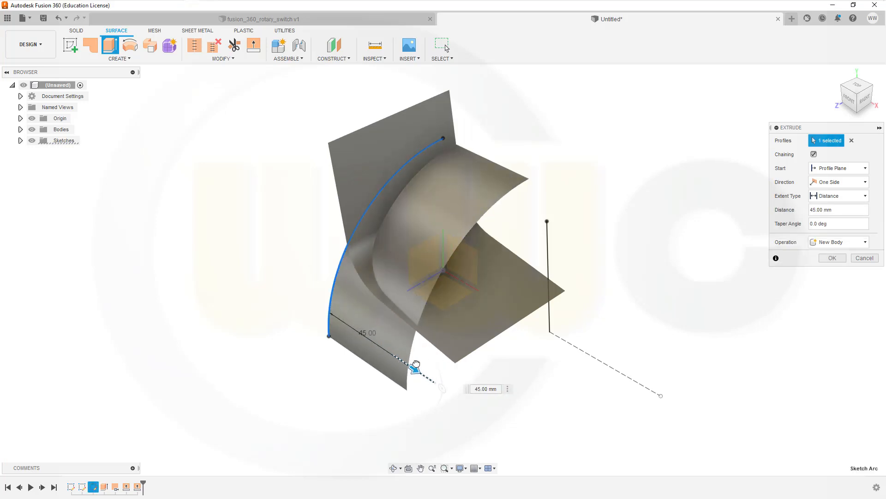
Extrude the large arc 60 mm into a second surface body
drag(415, 365, 446, 387)
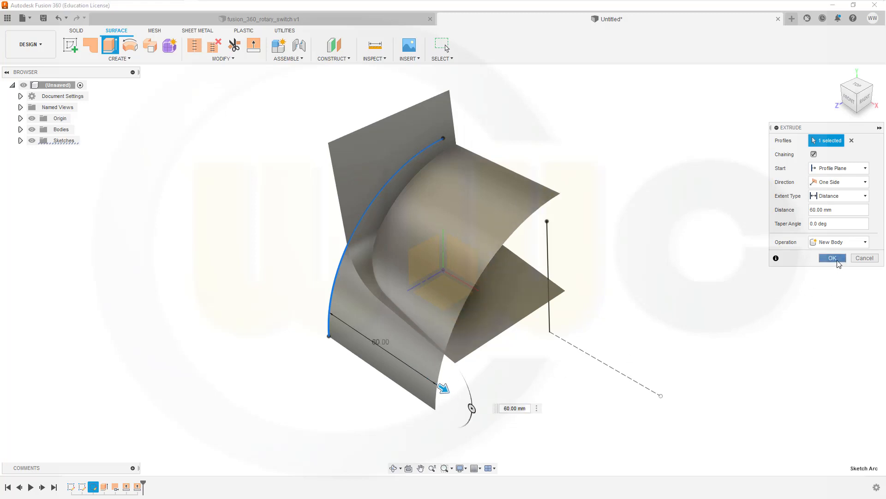
click(832, 258)
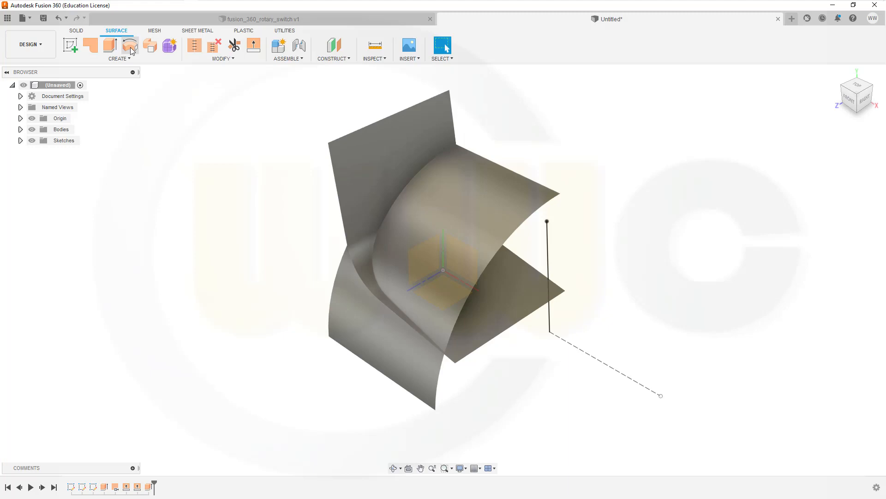
click(130, 45)
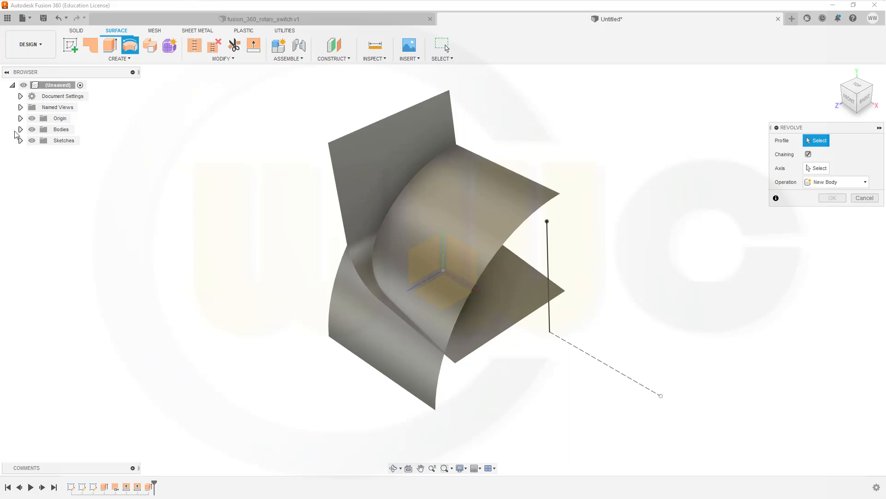
click(20, 118)
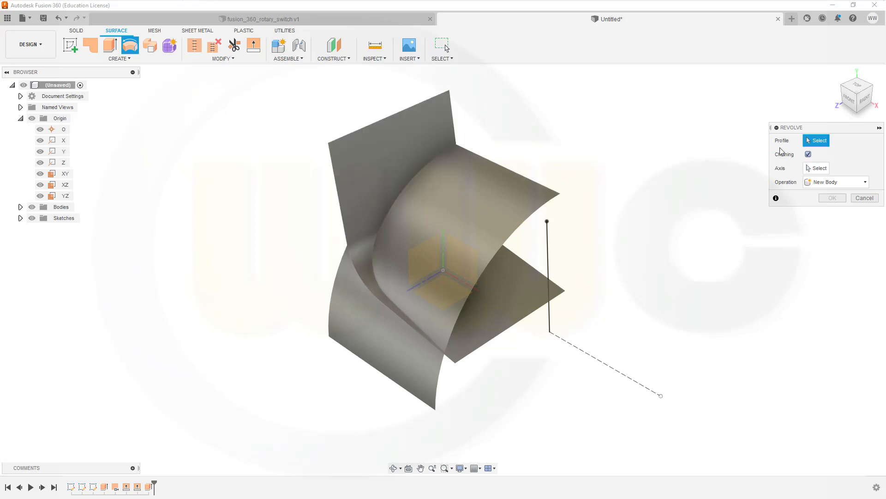
click(549, 282)
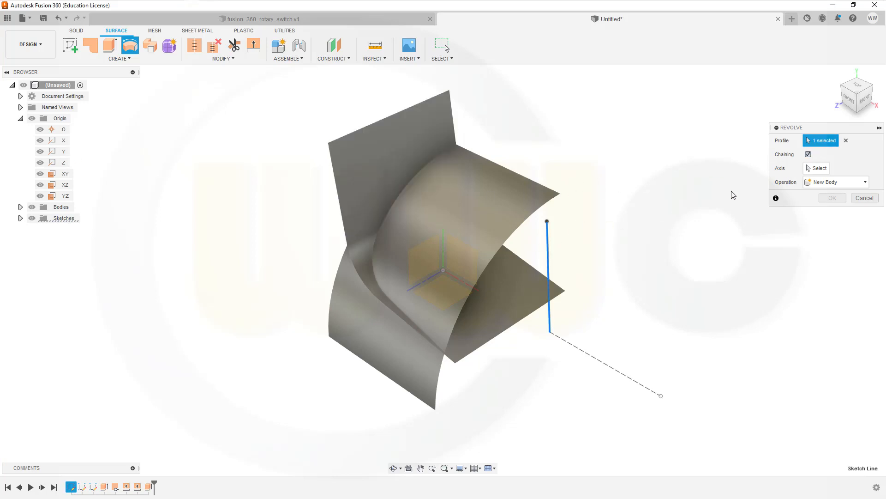
click(817, 168)
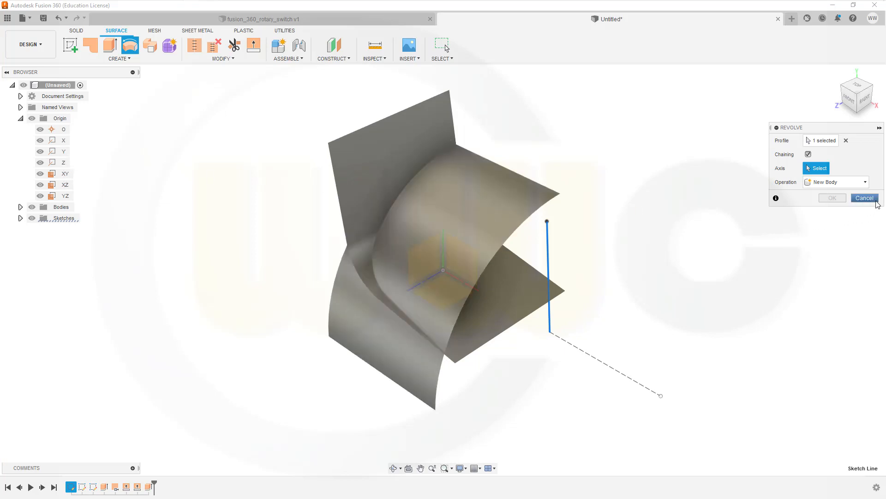
click(864, 198)
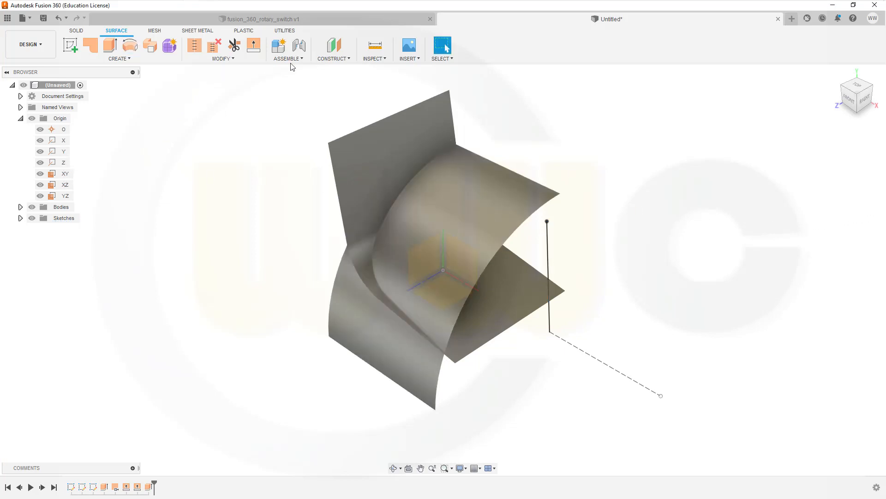
Create Axis1 through the XY and YZ origin planes
click(333, 50)
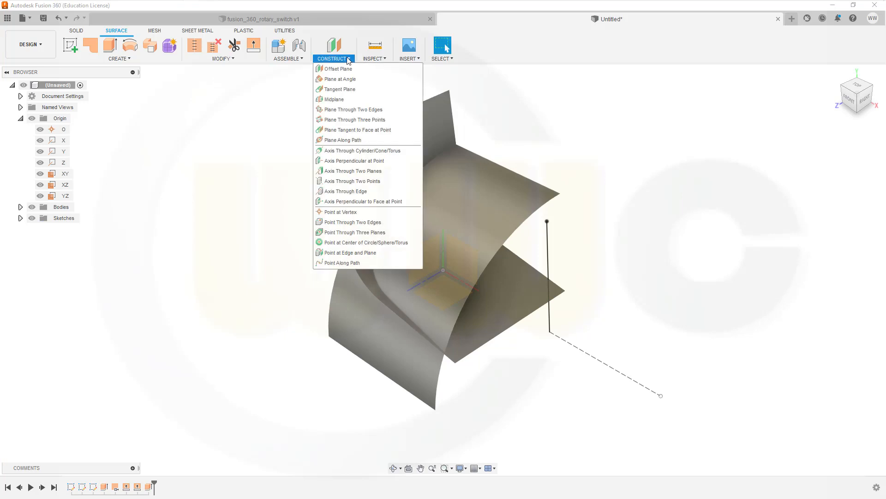
mouse_move(353, 160)
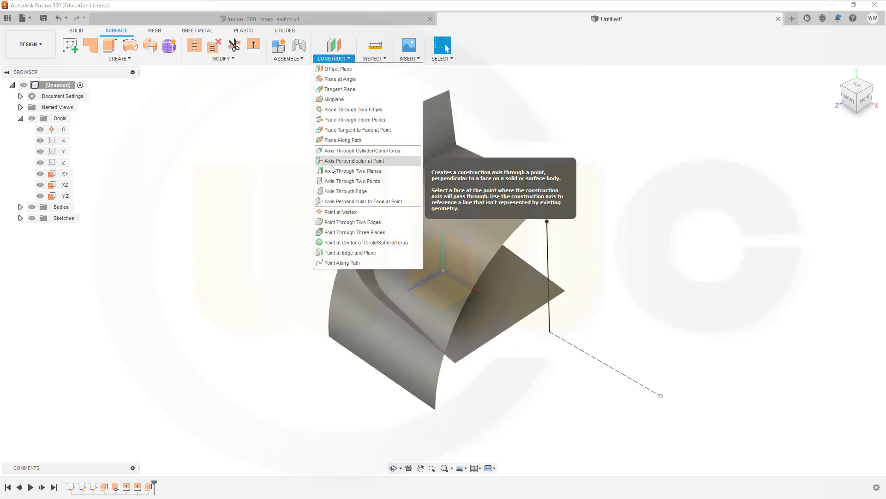
mouse_move(340, 170)
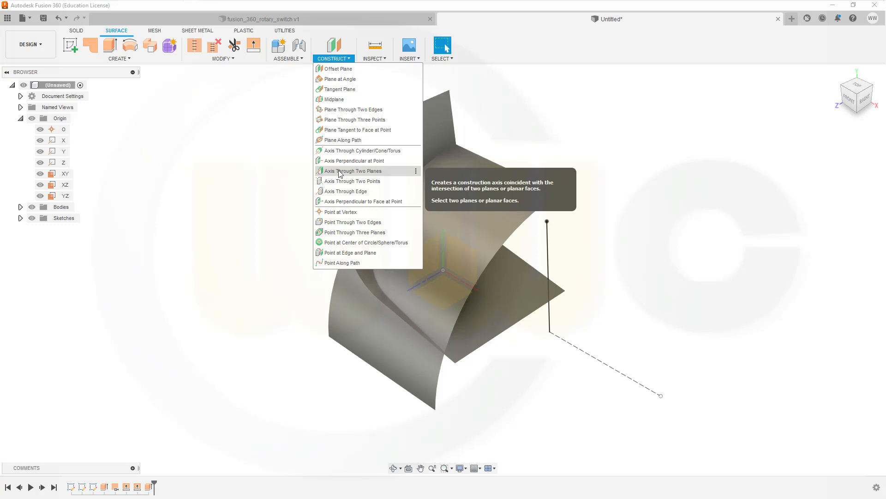
click(354, 170)
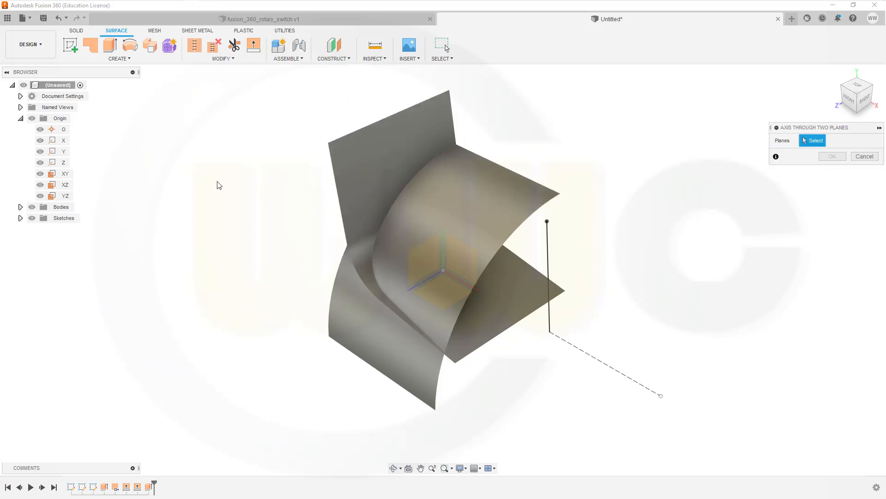
click(64, 174)
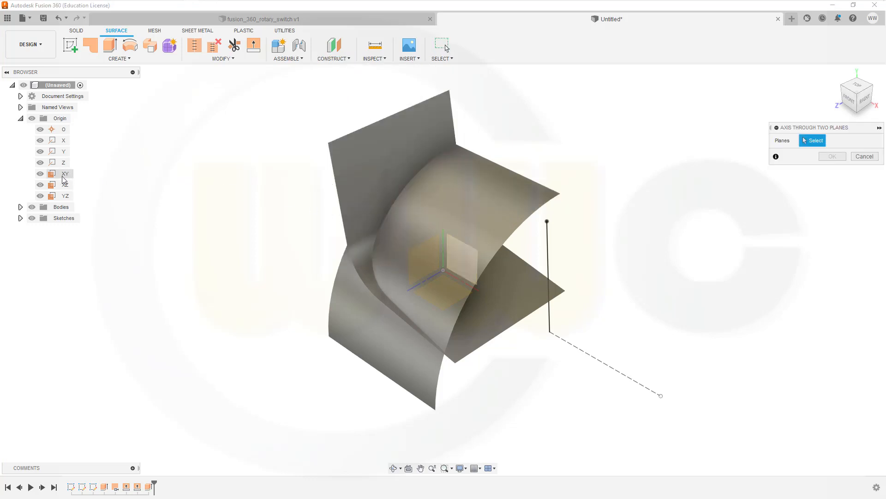
click(64, 173)
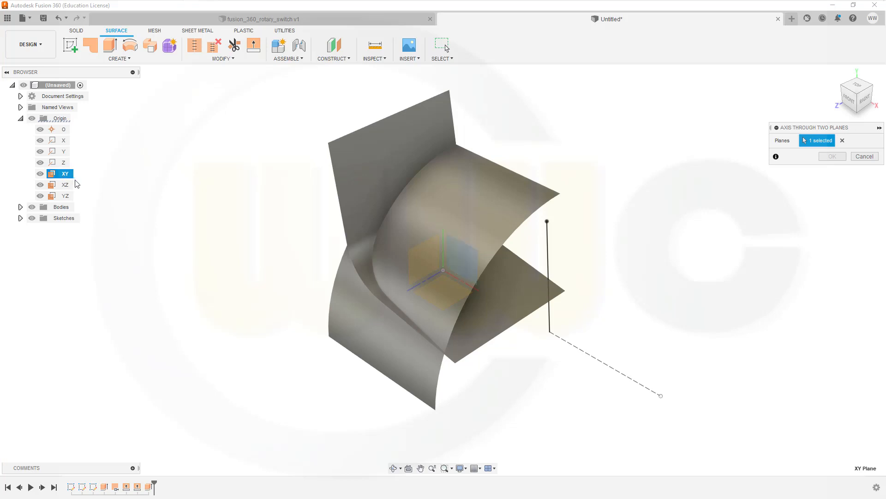
click(65, 195)
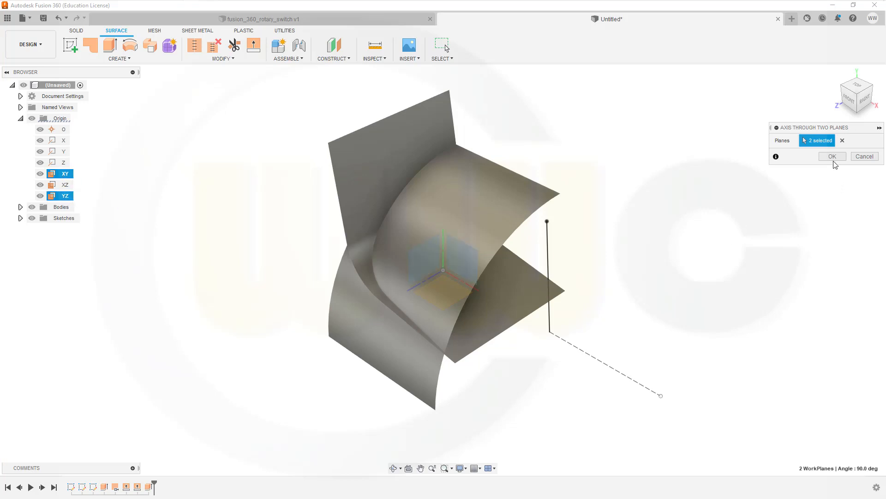
click(833, 156)
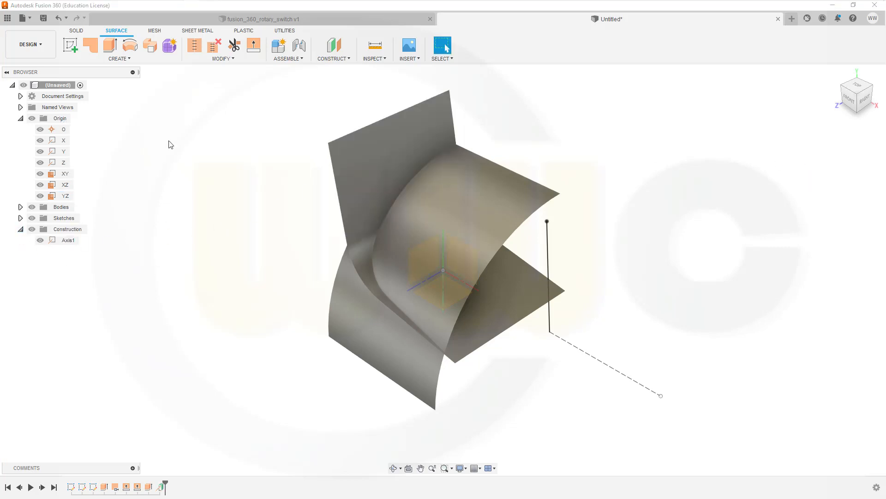
mouse_move(121, 84)
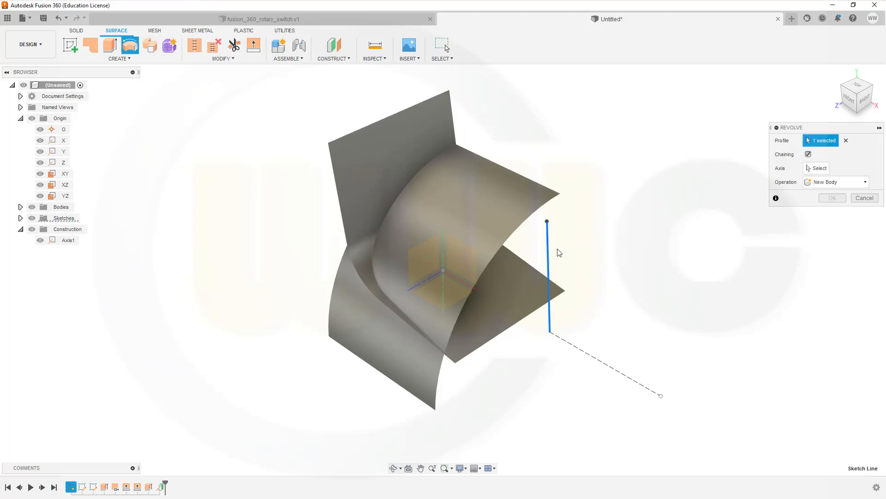
Set Axis1 as the revolve axis for the slanted sketch line
click(68, 240)
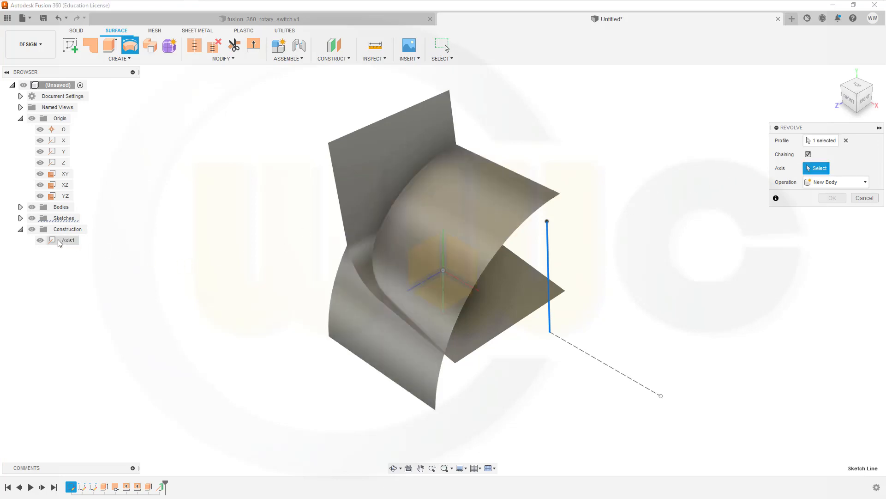
click(68, 240)
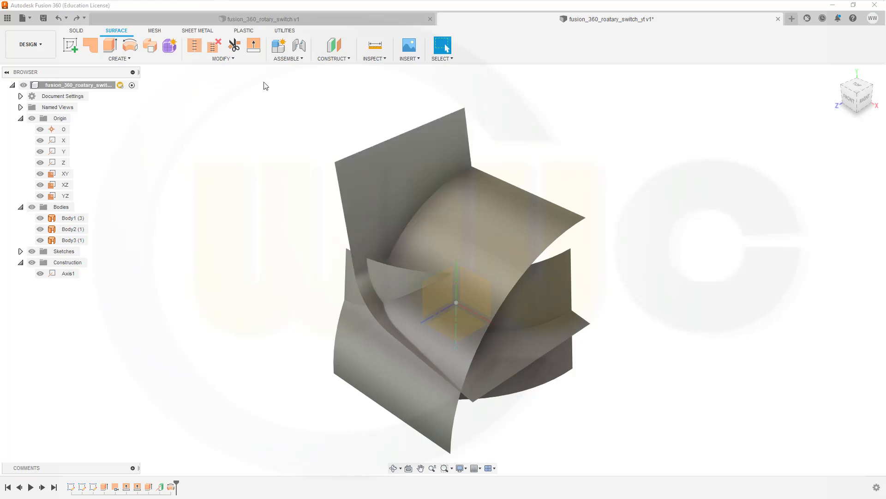
mouse_move(357, 117)
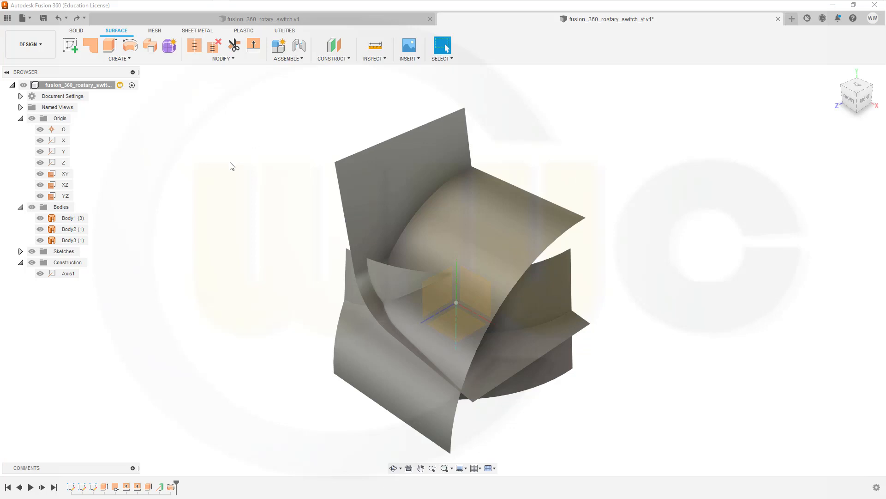
mouse_move(275, 112)
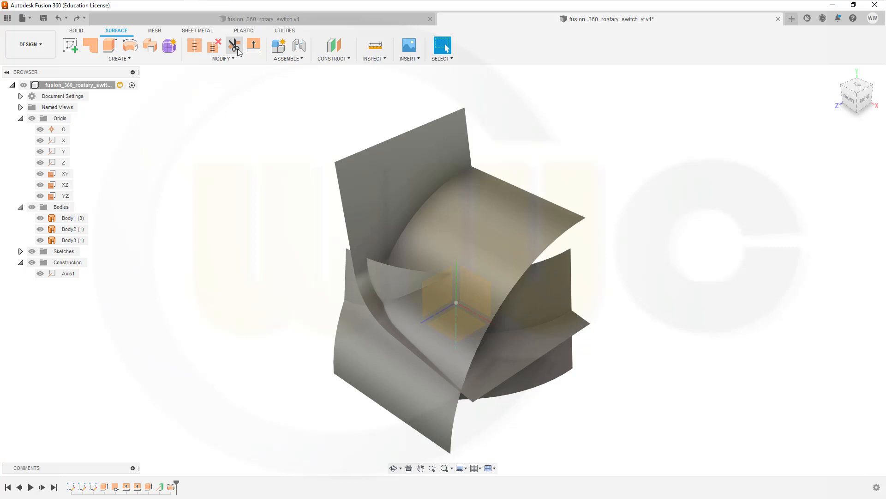
Trim the protruding portion using the curved surface as cutting tool
click(234, 45)
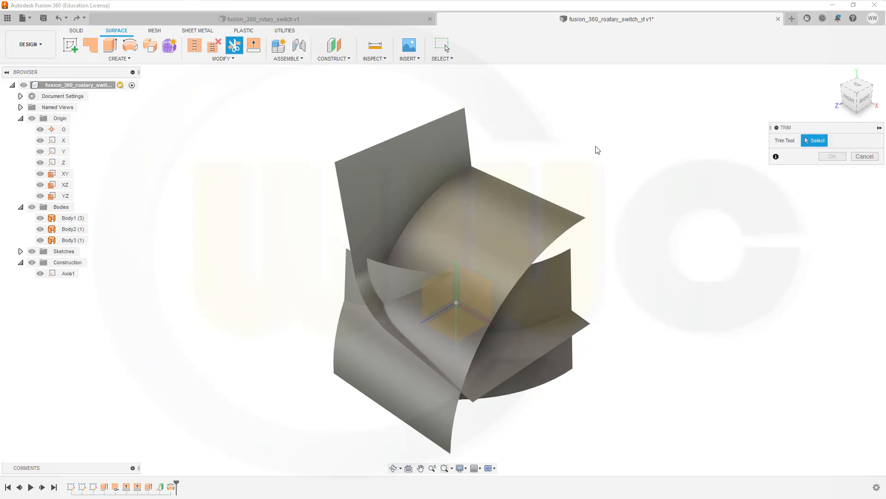
mouse_move(644, 184)
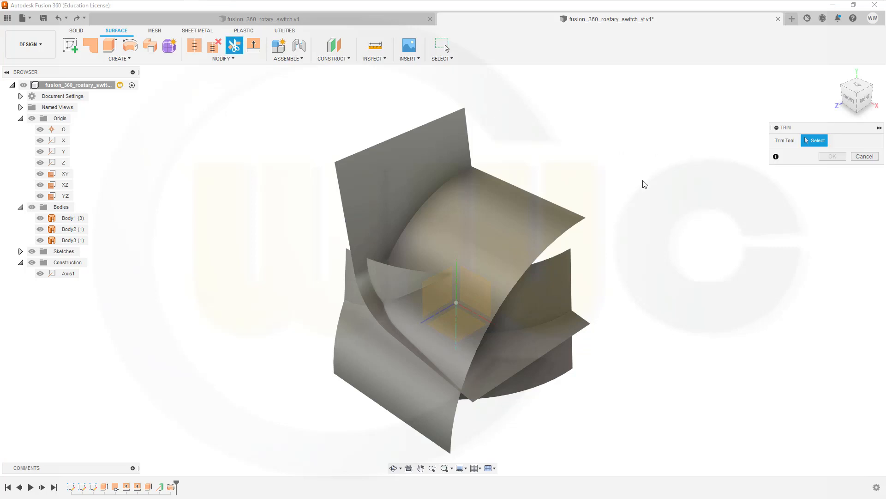
click(67, 229)
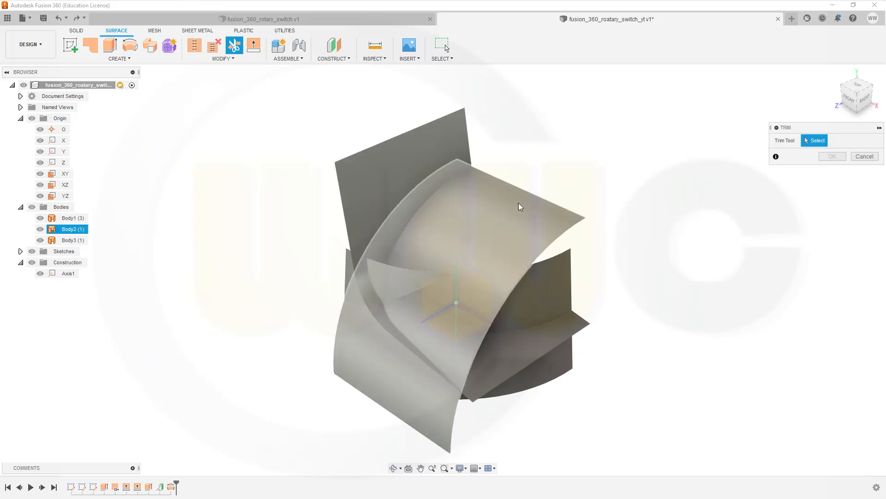
click(71, 218)
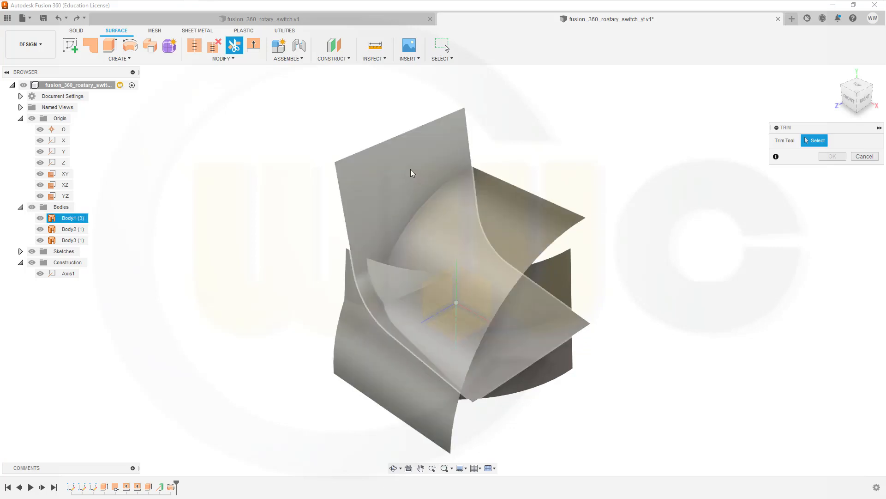
click(413, 173)
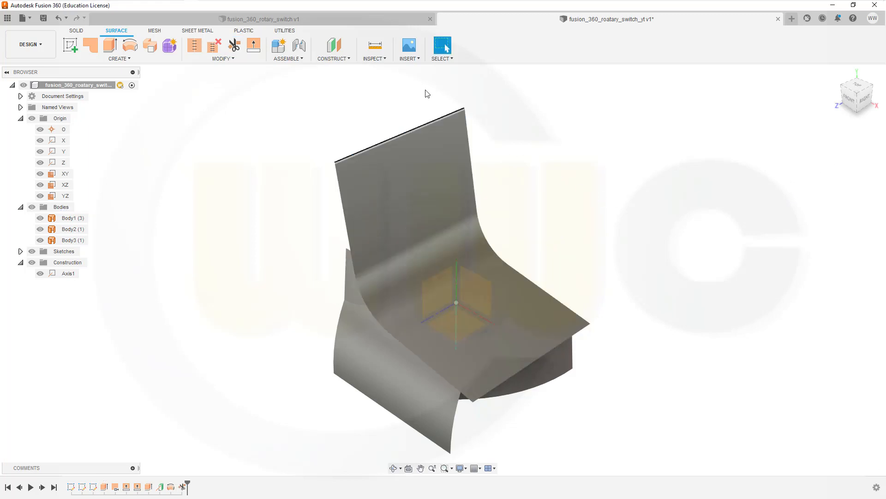
mouse_move(235, 46)
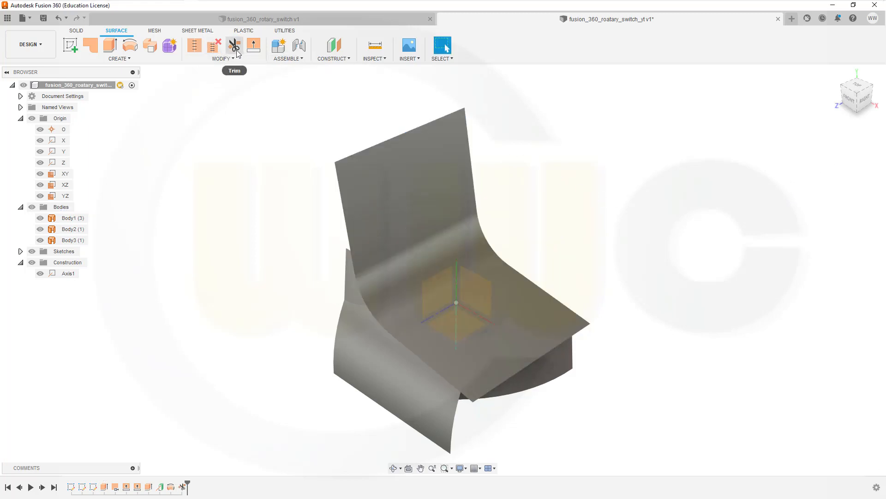
Trim away the remaining lower surface flap using Body3 as the trim tool
click(234, 45)
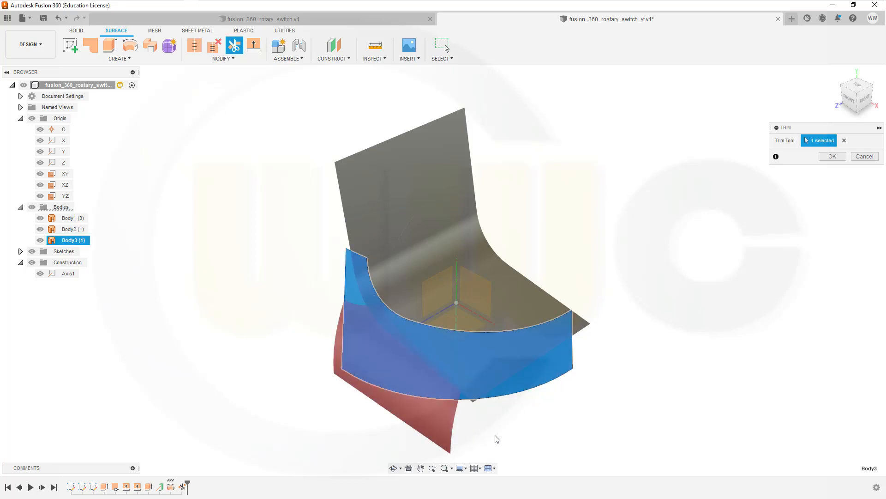
drag(496, 439, 508, 444)
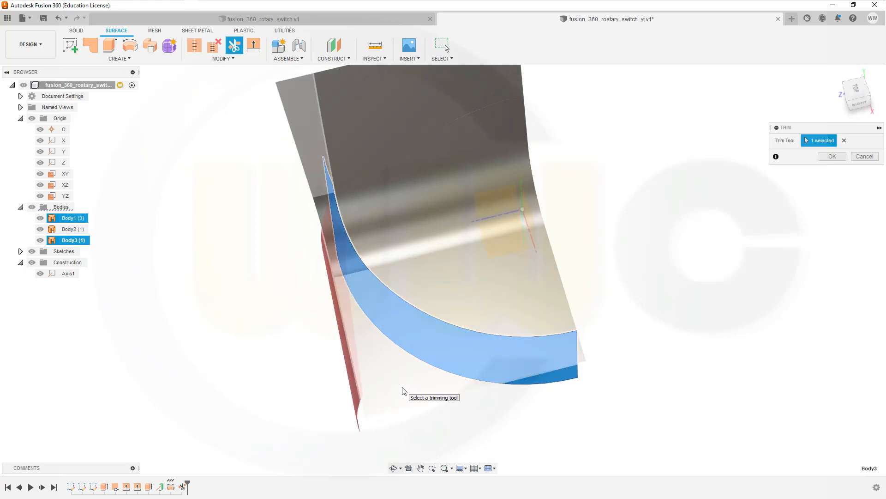
click(832, 156)
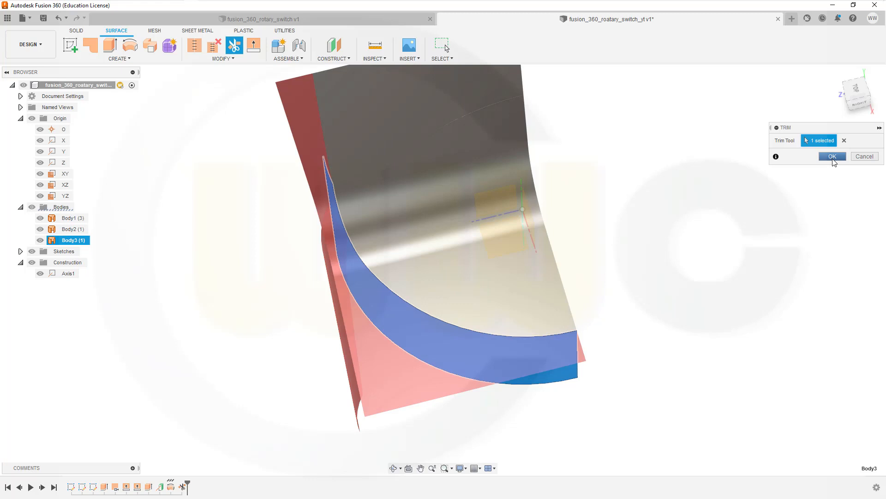
click(833, 156)
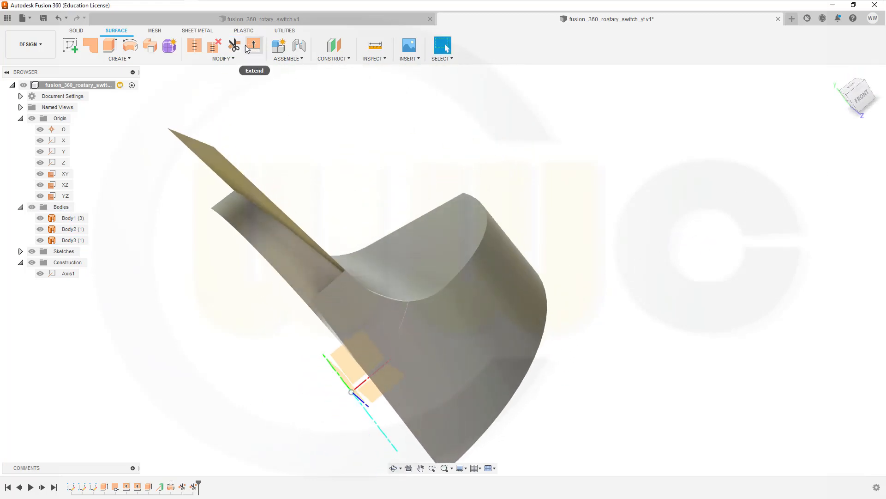
click(235, 45)
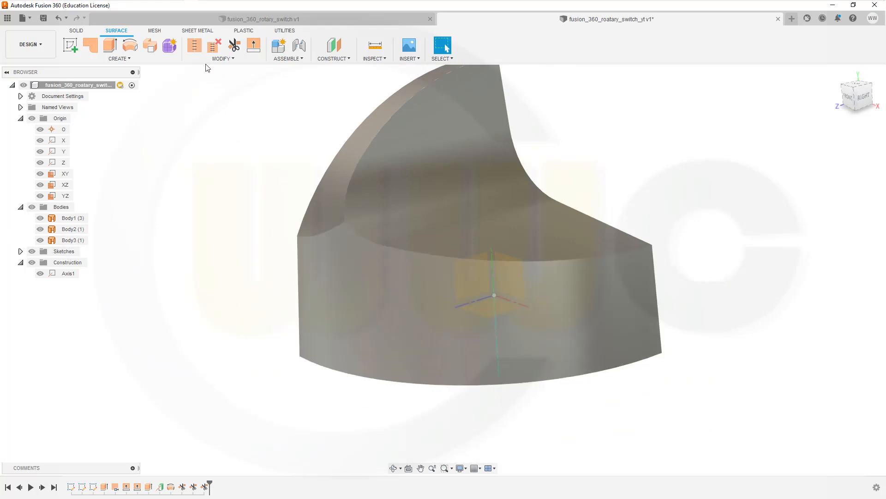
Stitch Body1, Body2 and Body3 together into the single body Body4
click(194, 46)
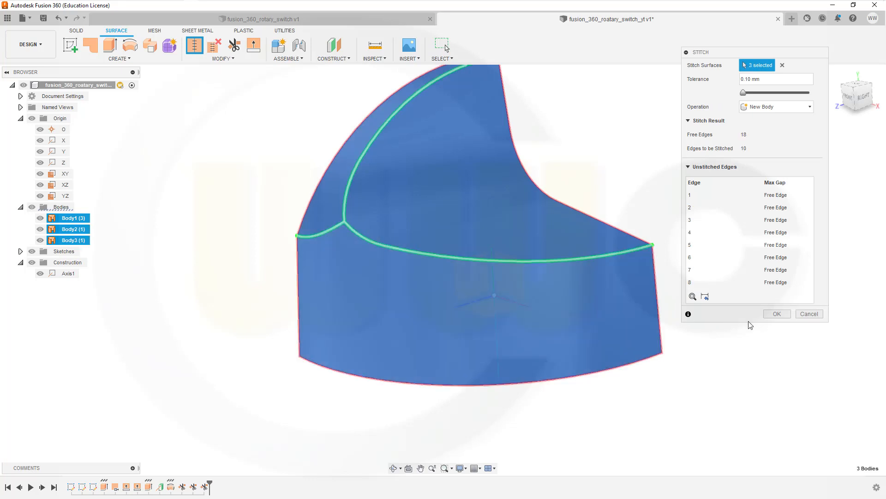
click(777, 314)
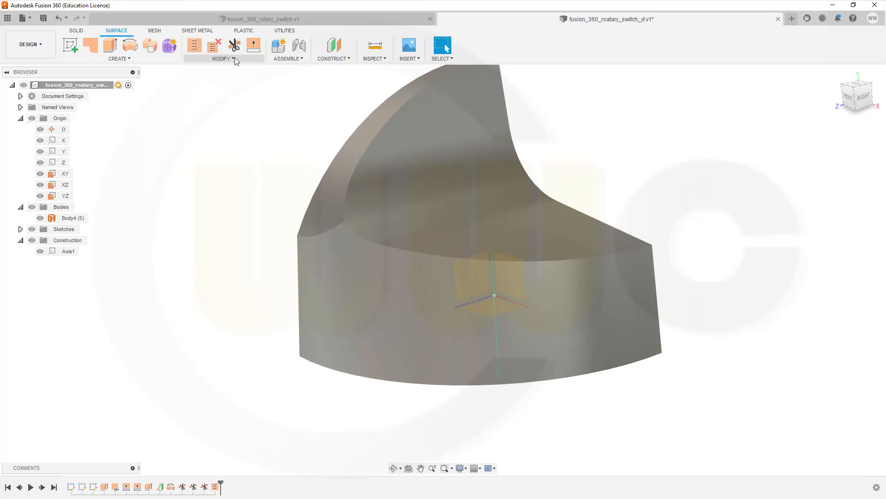
click(222, 59)
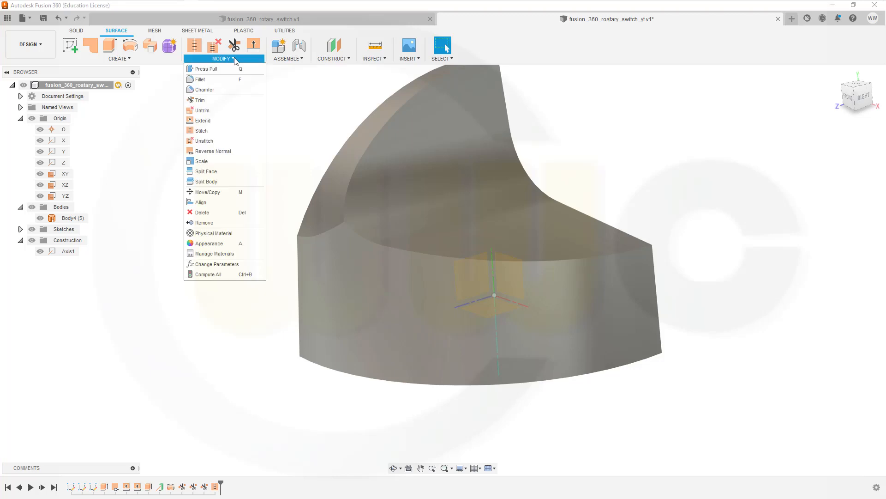
Mirror Body4 across the YZ origin plane with the Join operation
click(119, 59)
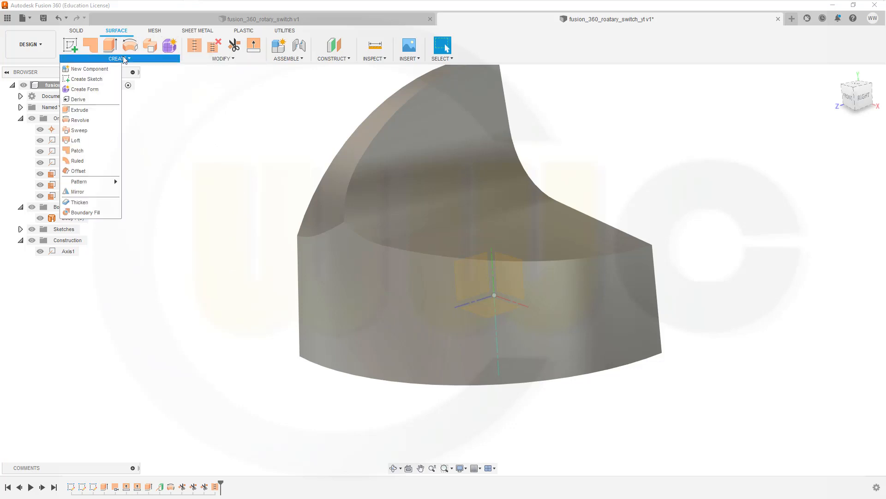
mouse_move(84, 192)
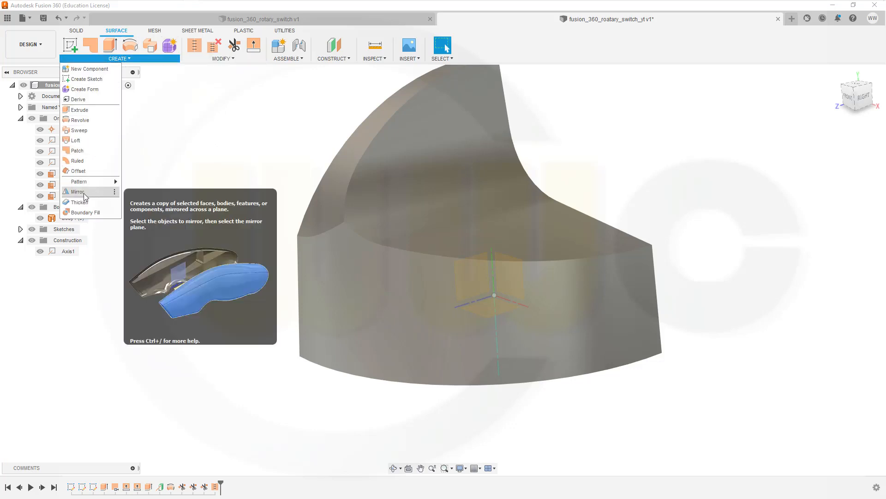
click(75, 192)
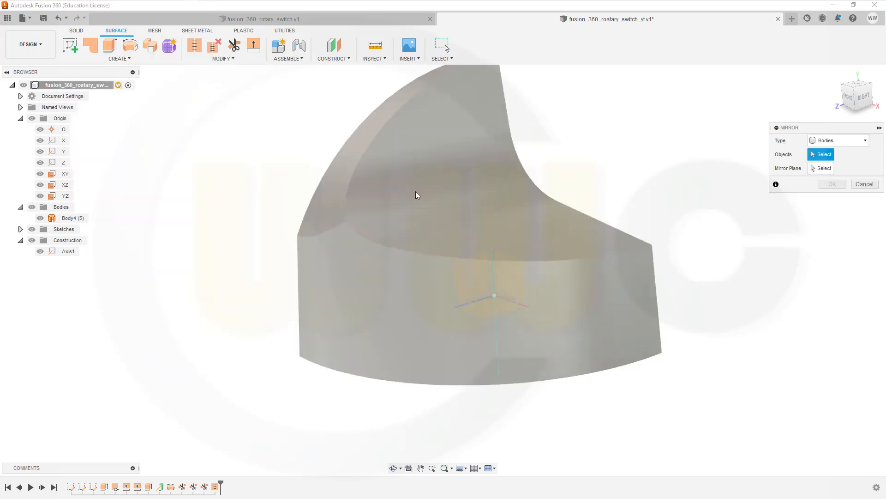
click(417, 195)
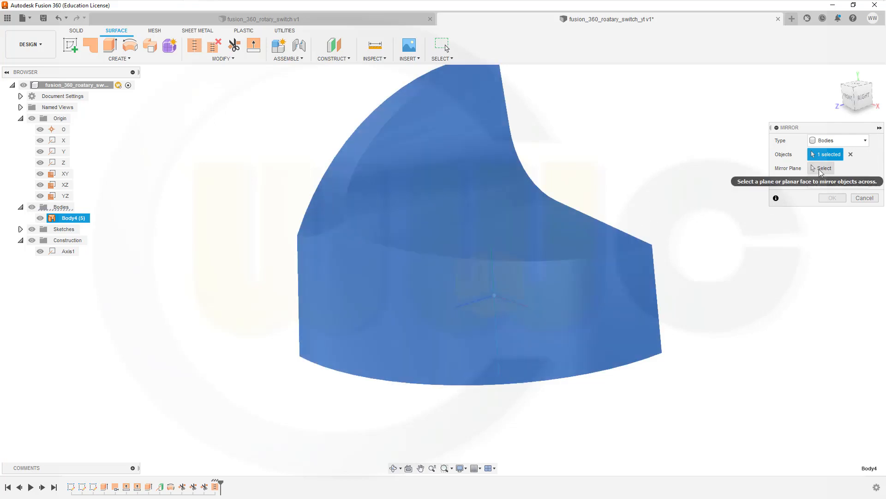
click(65, 196)
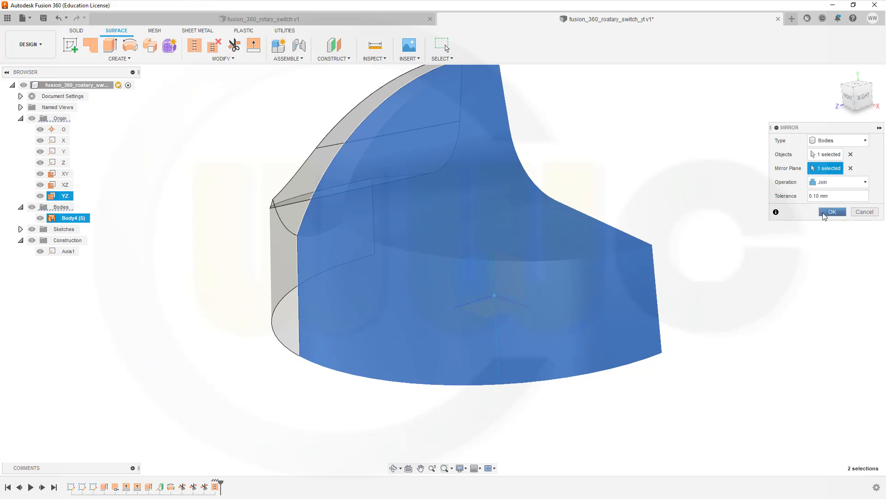
click(832, 212)
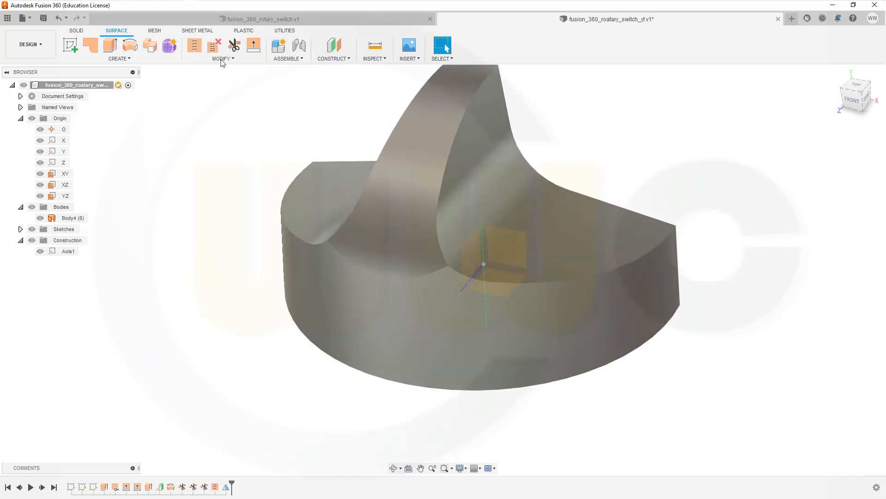
Fillet the ridge-base edge with a variable radius, 10 mm start and end, plus a midpoint
click(223, 58)
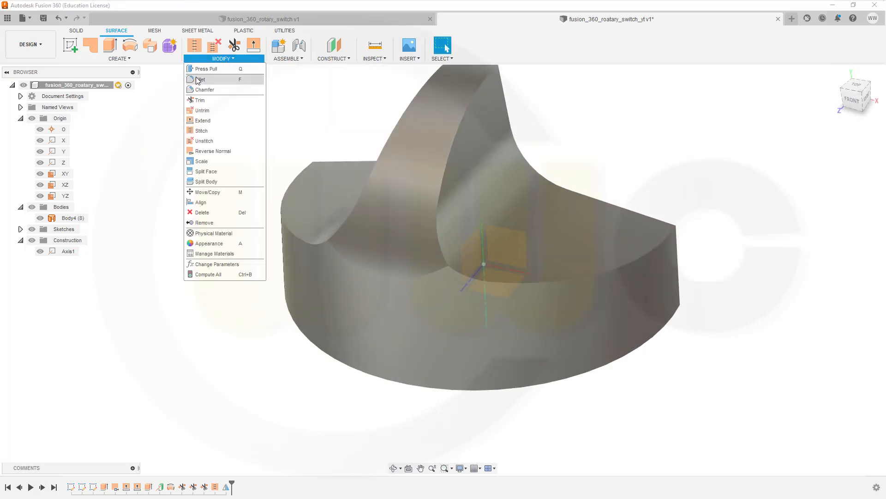
click(202, 79)
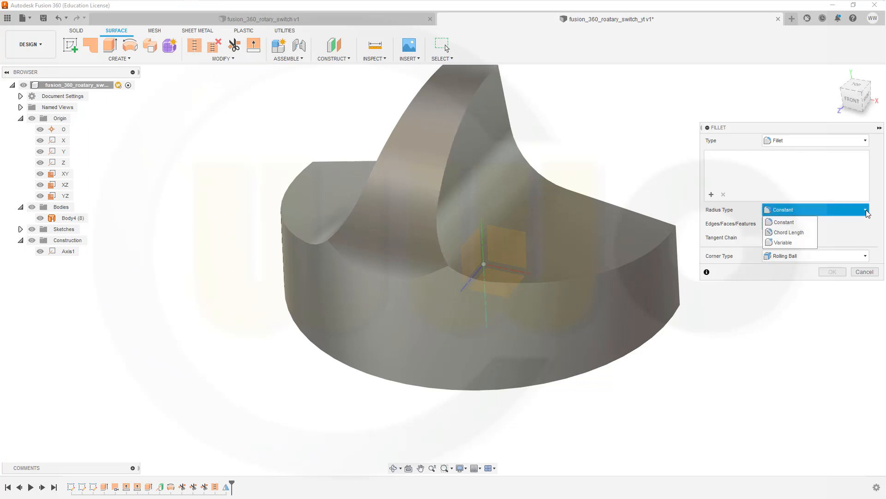
click(782, 243)
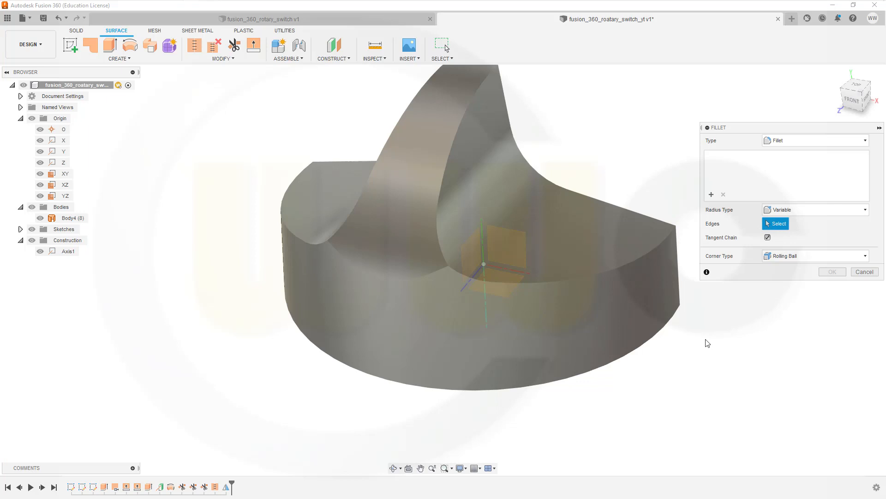
click(386, 280)
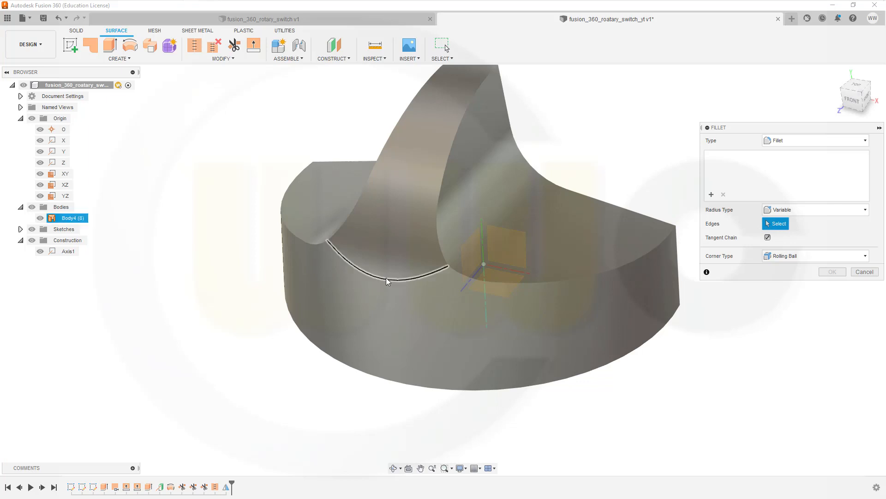
click(388, 280)
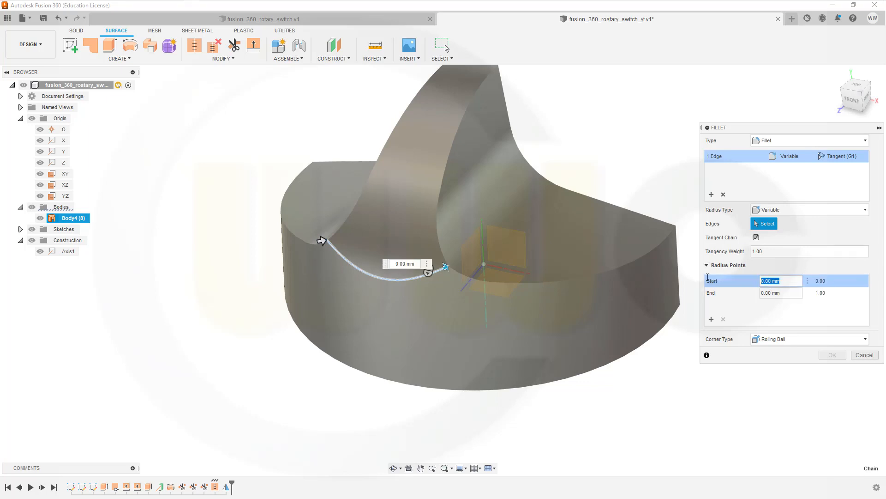
text(10)
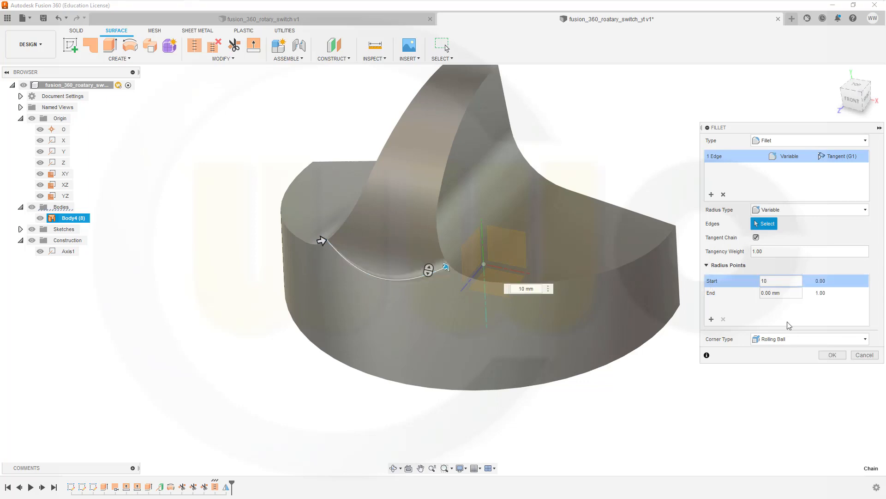
click(781, 293)
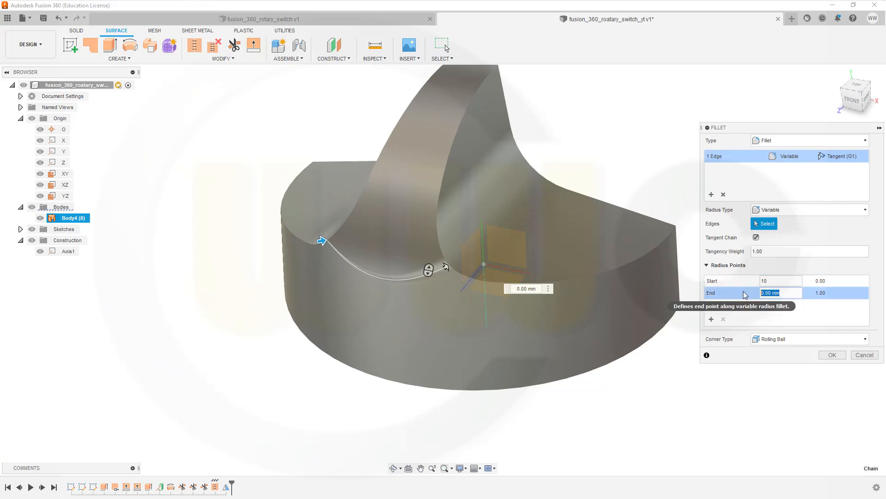
text(10)
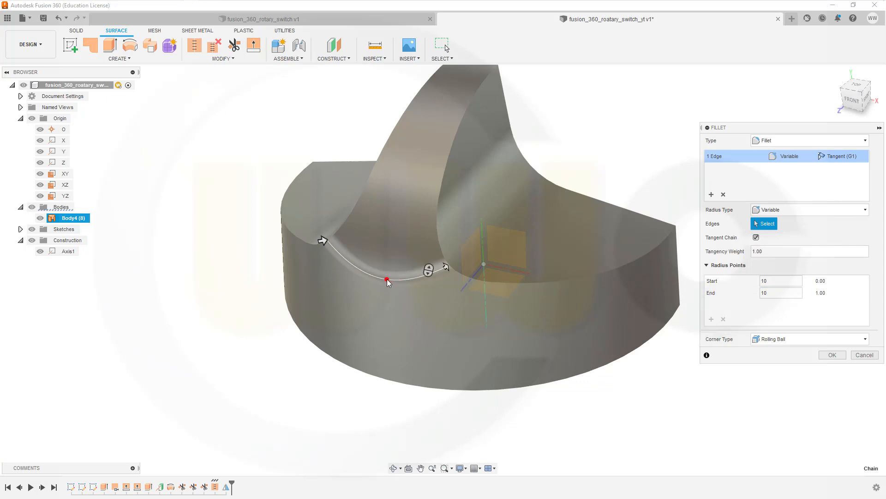
click(387, 278)
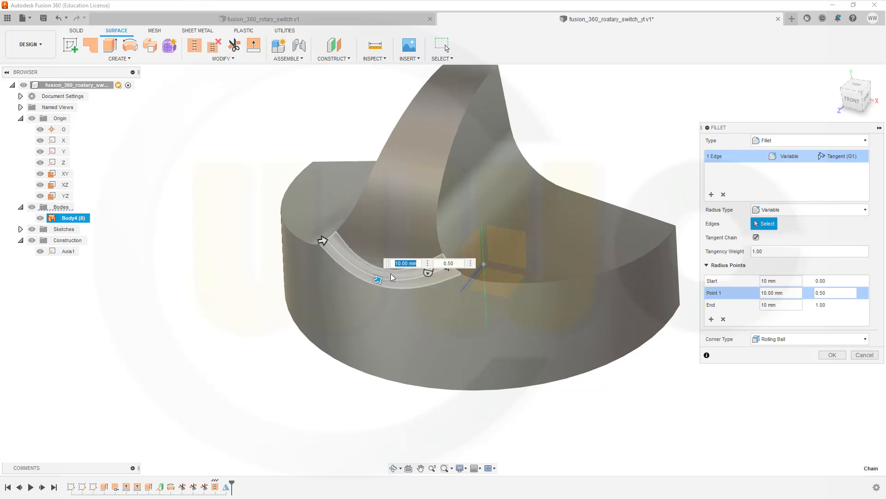
click(832, 354)
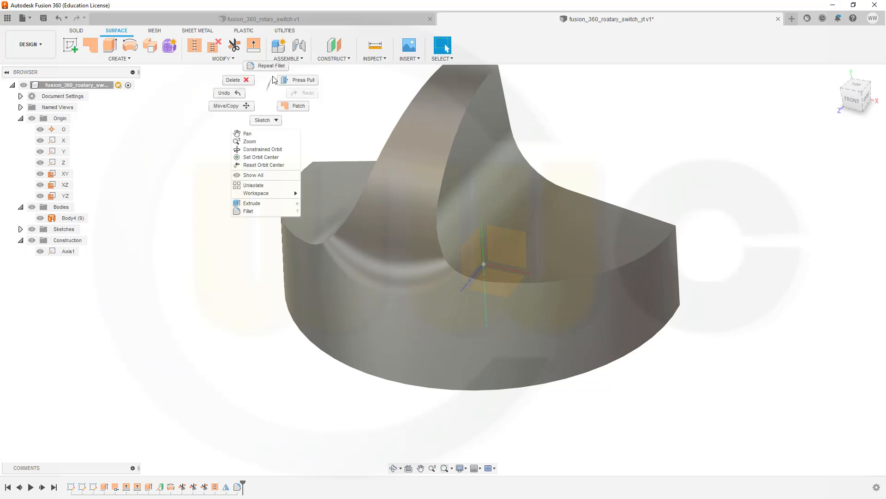
Repeat Fillet with constant 5 mm radius on both grip-ridge edge chains
click(248, 211)
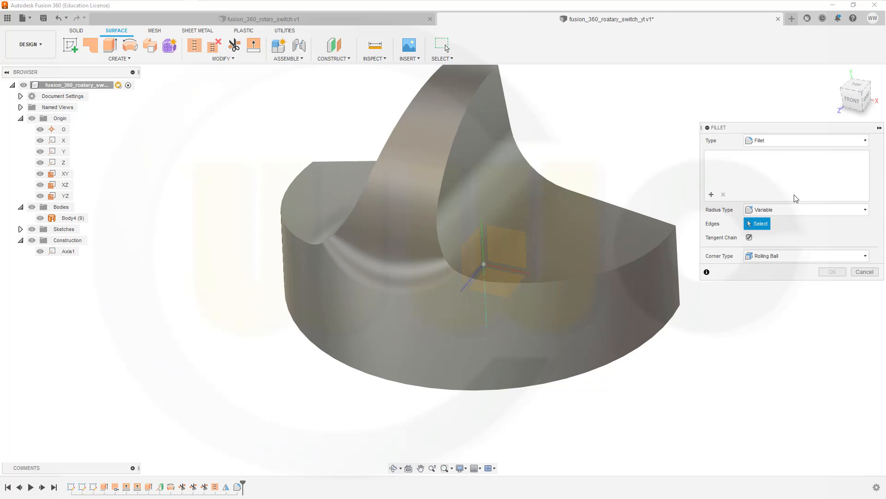
click(806, 210)
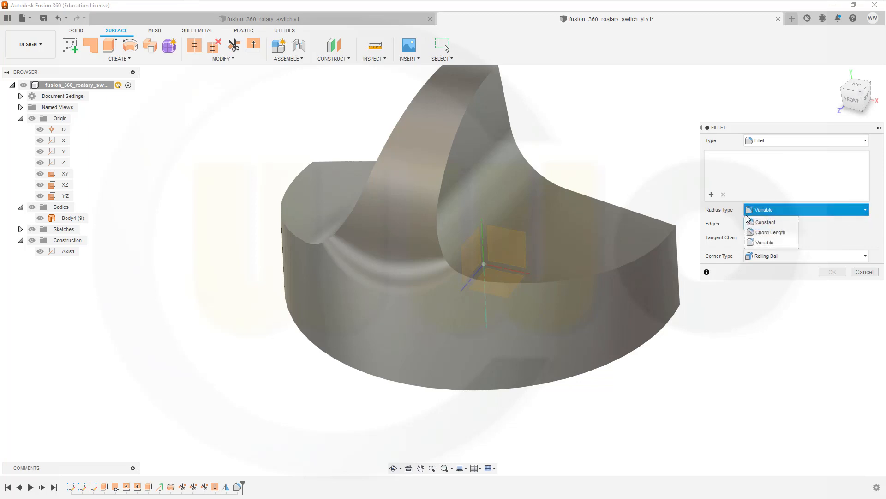
click(765, 222)
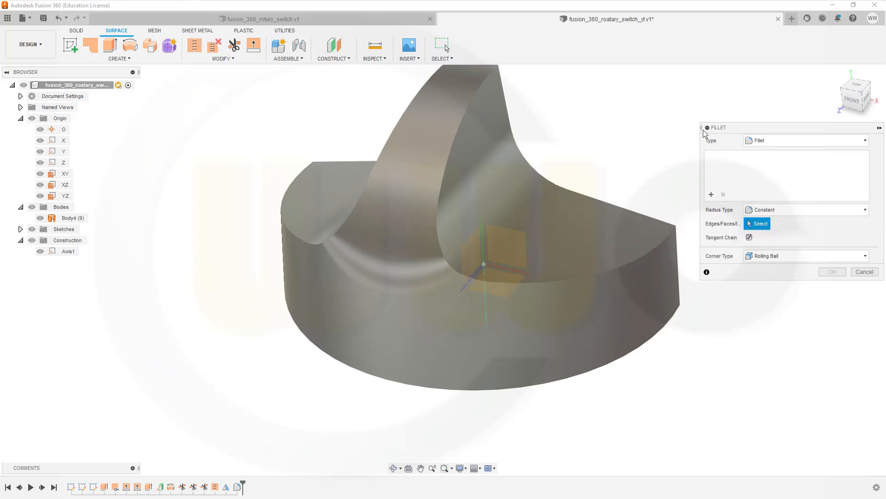
mouse_move(706, 137)
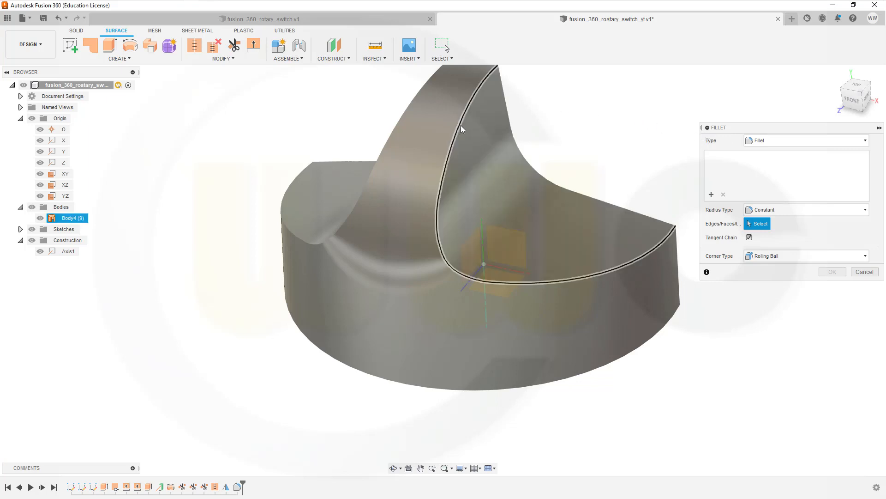
click(463, 122)
text(5)
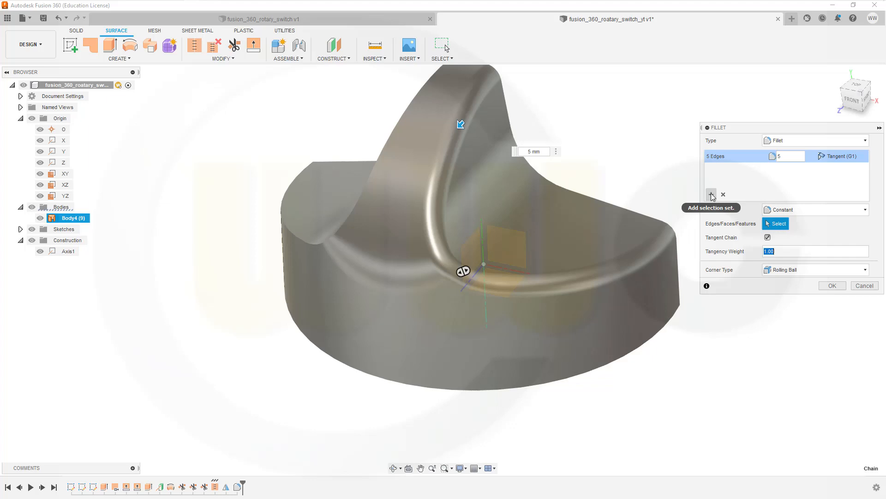
click(711, 195)
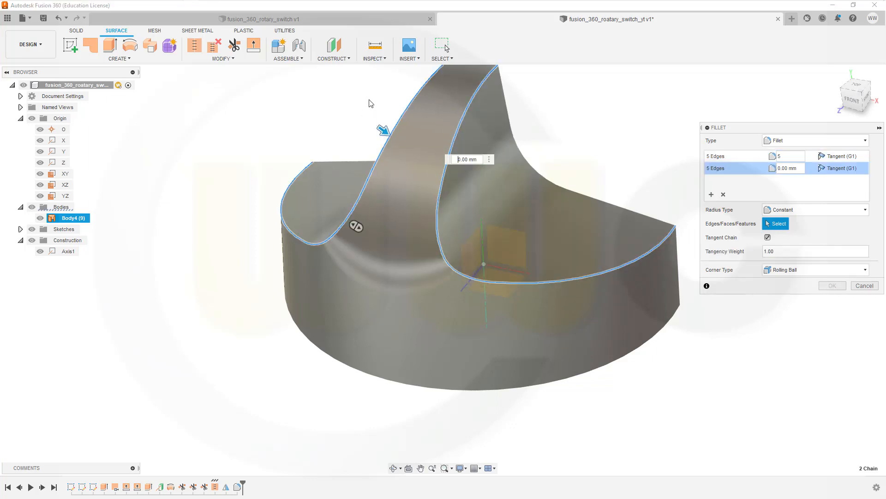
click(793, 168)
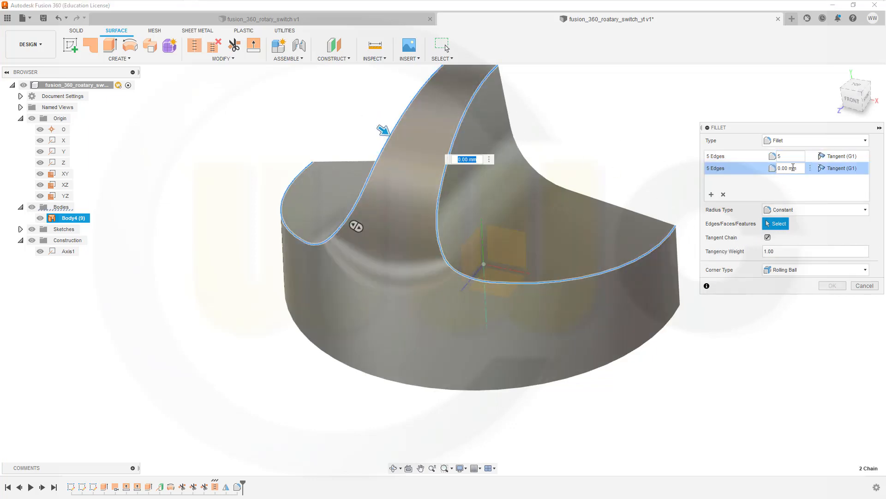
text(5)
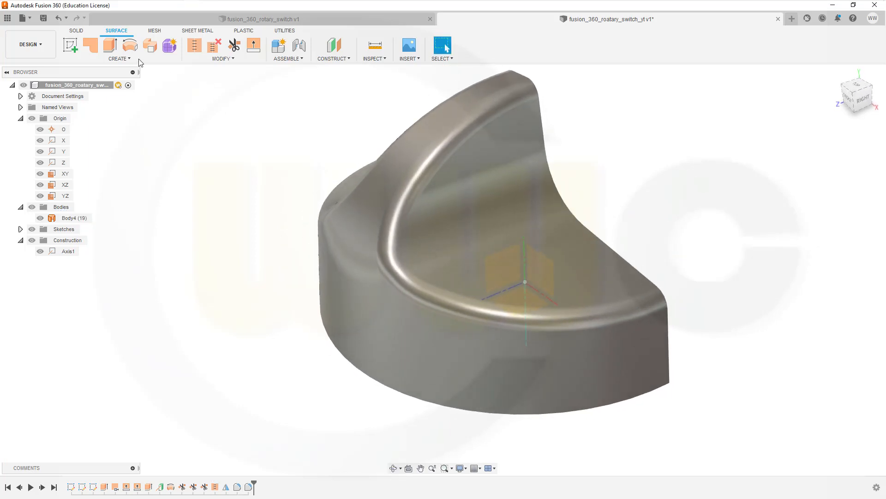
Mirror Body4 across the XY plane, joining the halves, and orbit to inspect the knob
click(119, 59)
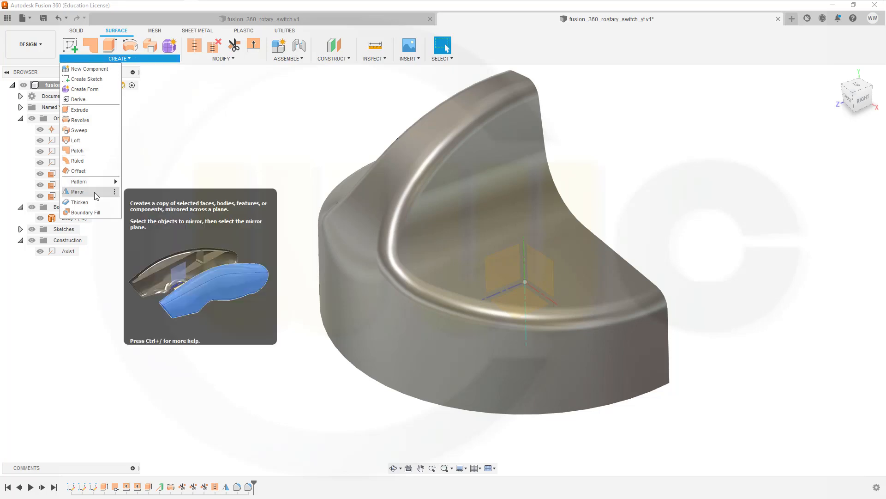
click(79, 192)
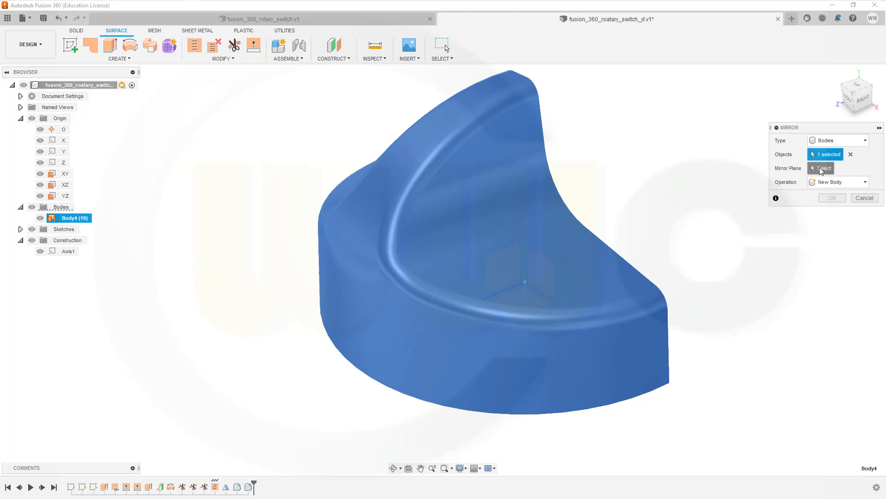
click(820, 168)
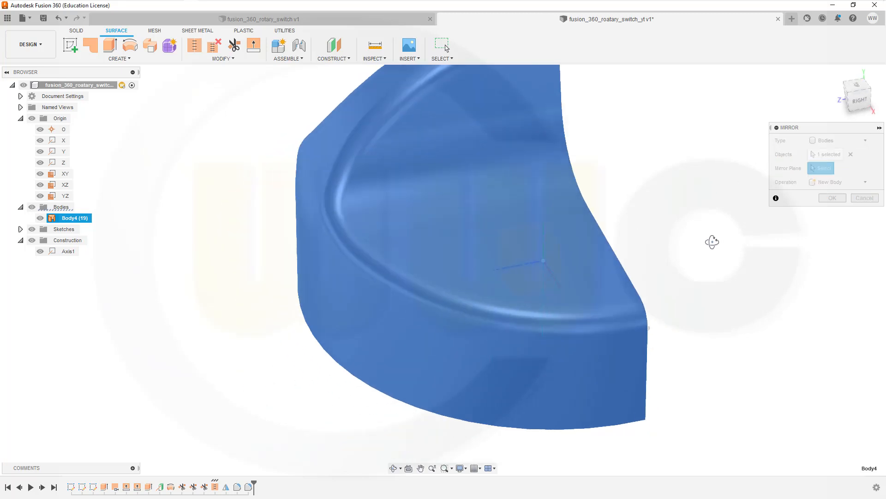
click(65, 173)
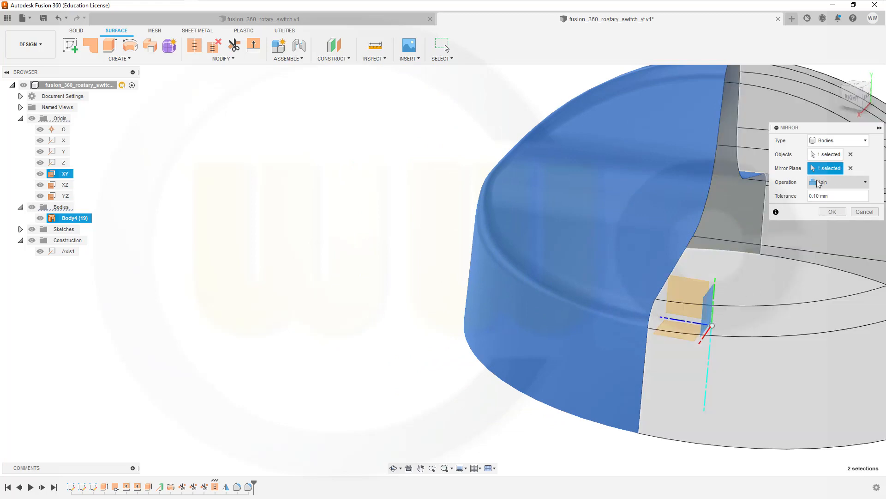
click(832, 212)
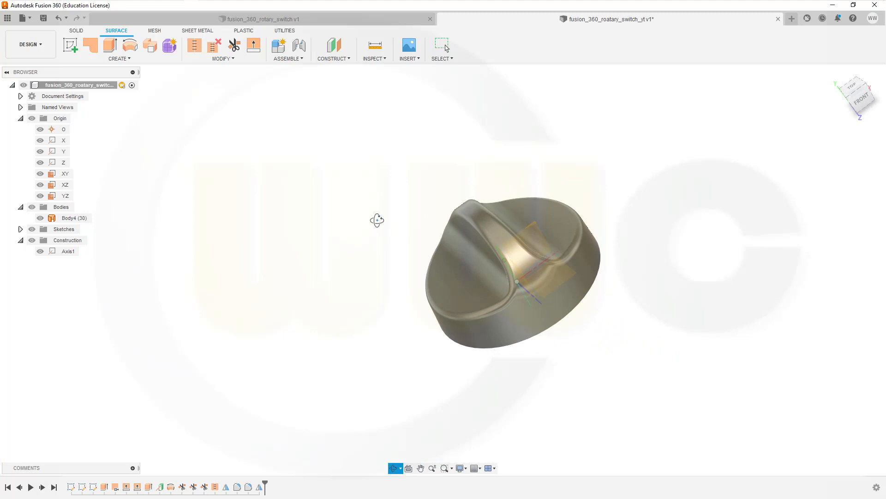
drag(377, 220, 491, 149)
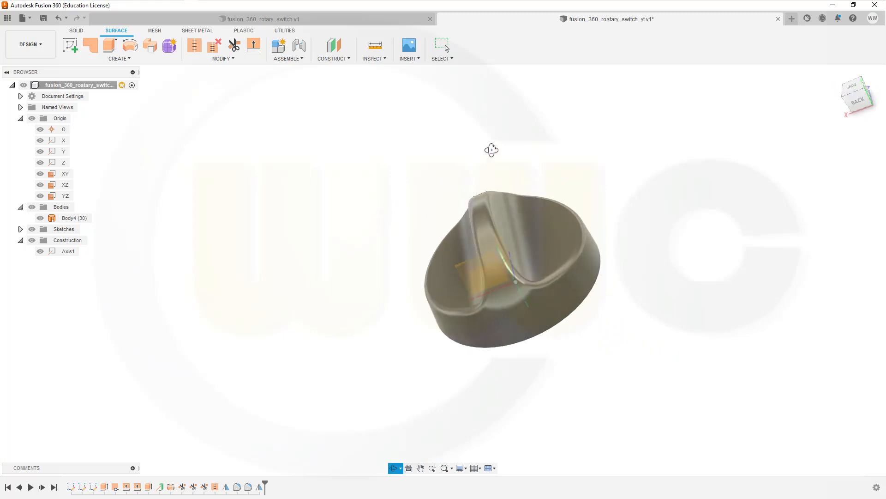